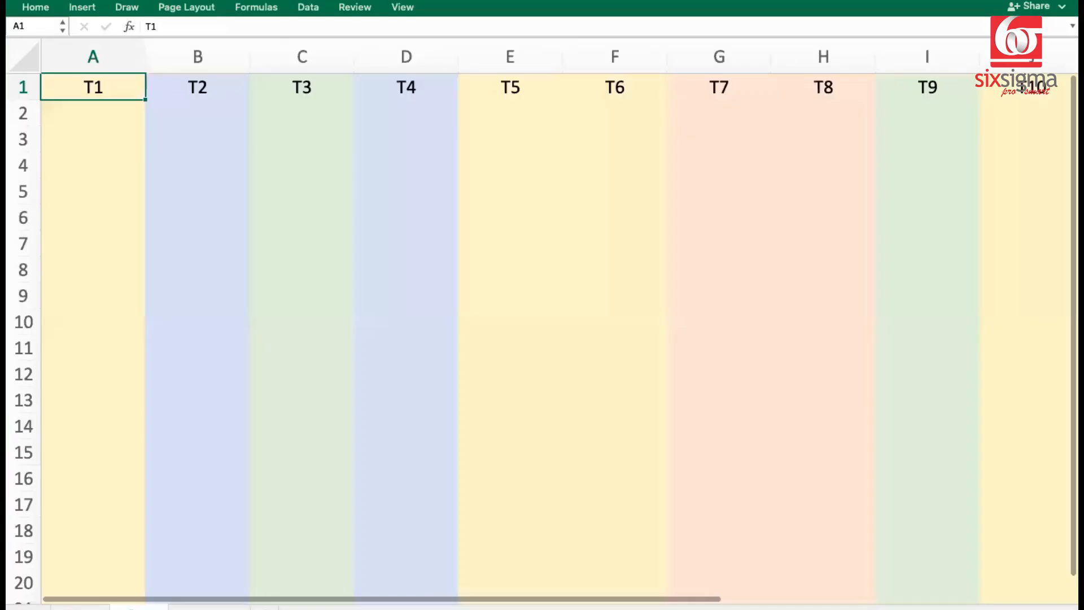
{"action": "mouse_move", "coordinate": [142, 118]}
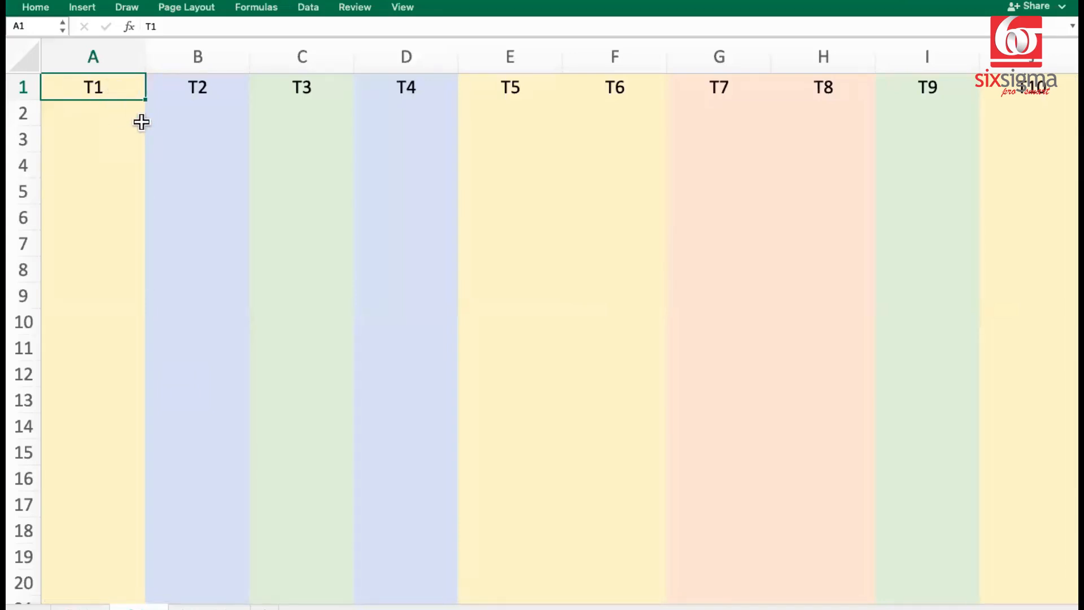
{"action": "mouse_move", "coordinate": [107, 97]}
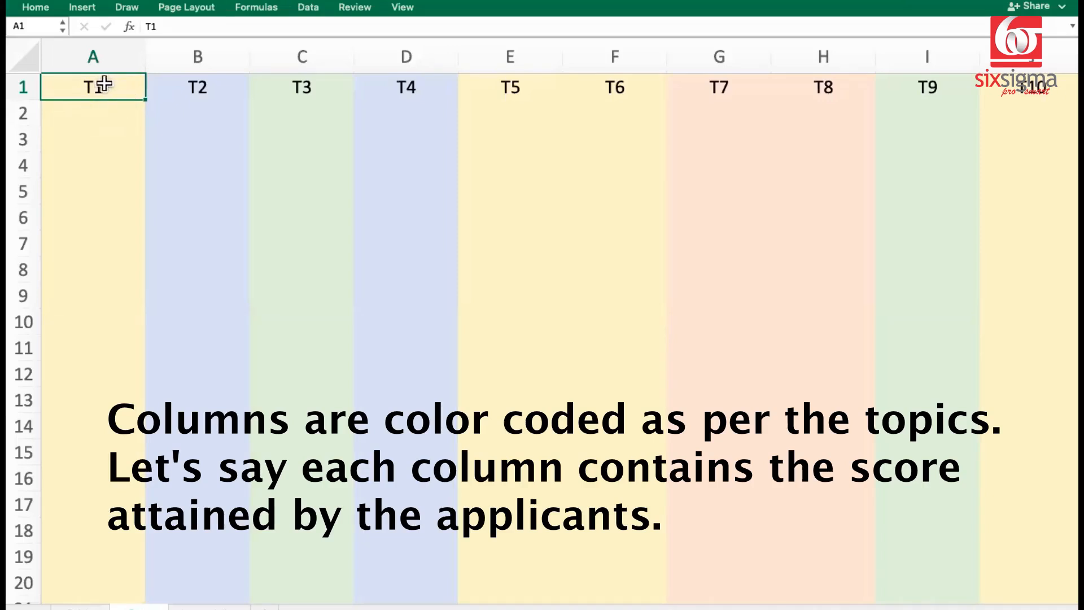
{"action": "mouse_move", "coordinate": [99, 130]}
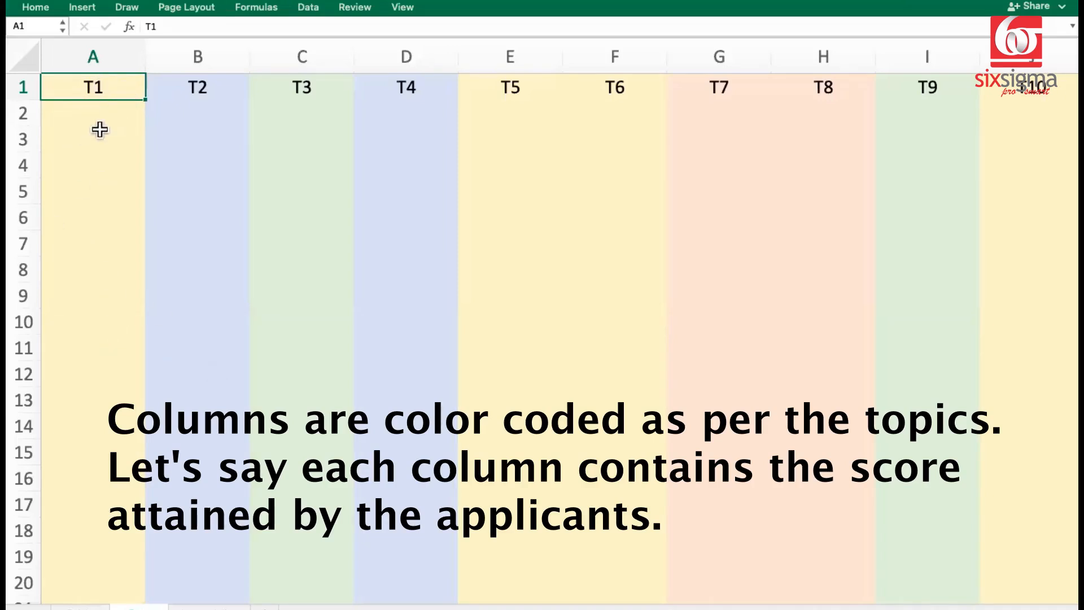
{"action": "mouse_move", "coordinate": [116, 97]}
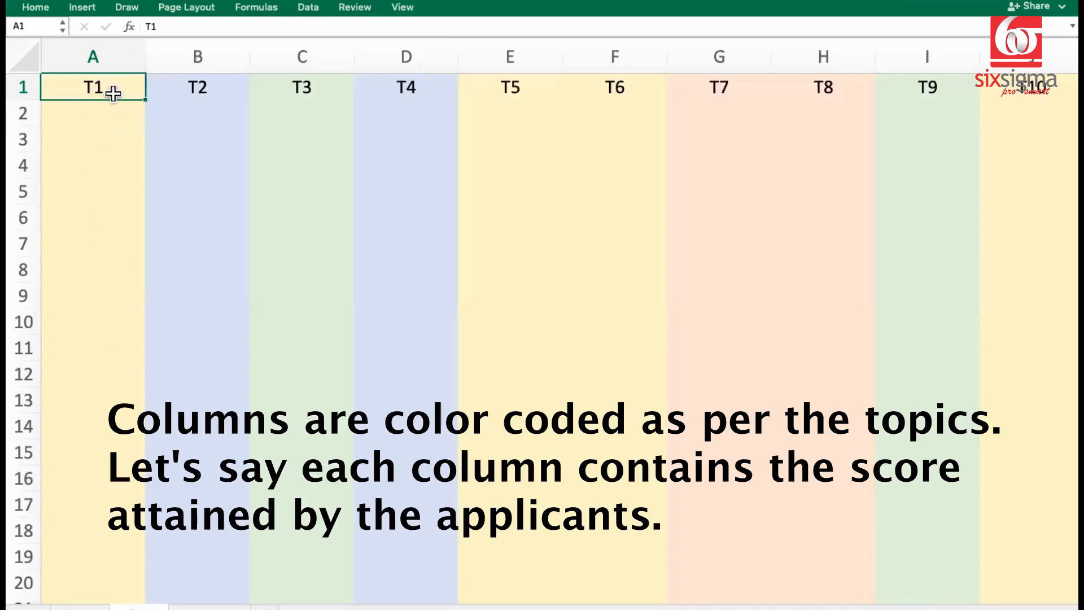
Select score cells in row 3 under topics T6, T2, T4, T7 and T8
{"action": "left_click", "coordinate": [511, 164]}
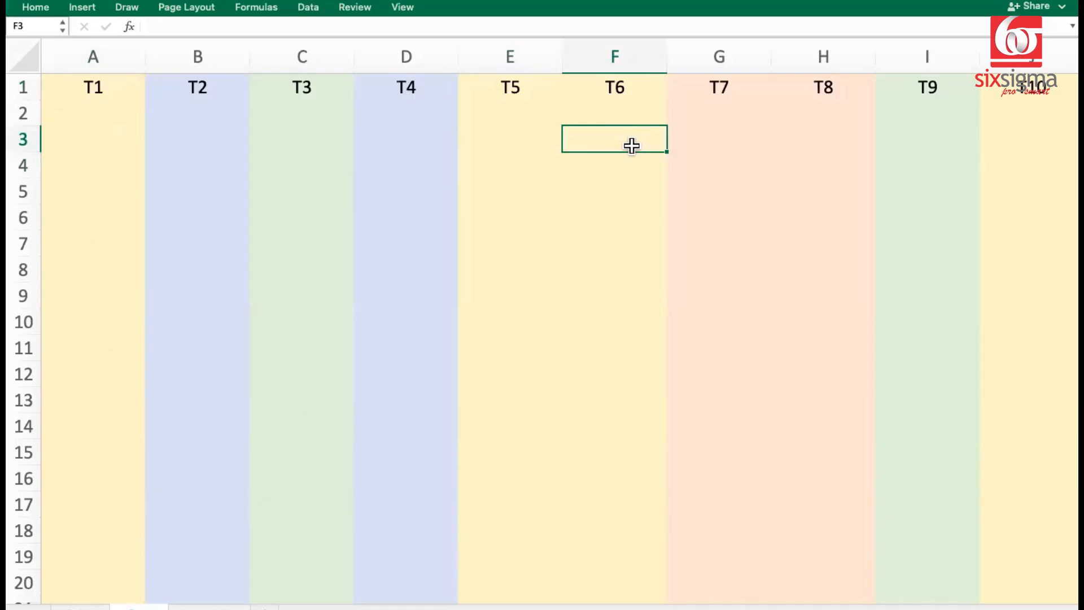
{"action": "left_click", "coordinate": [197, 113]}
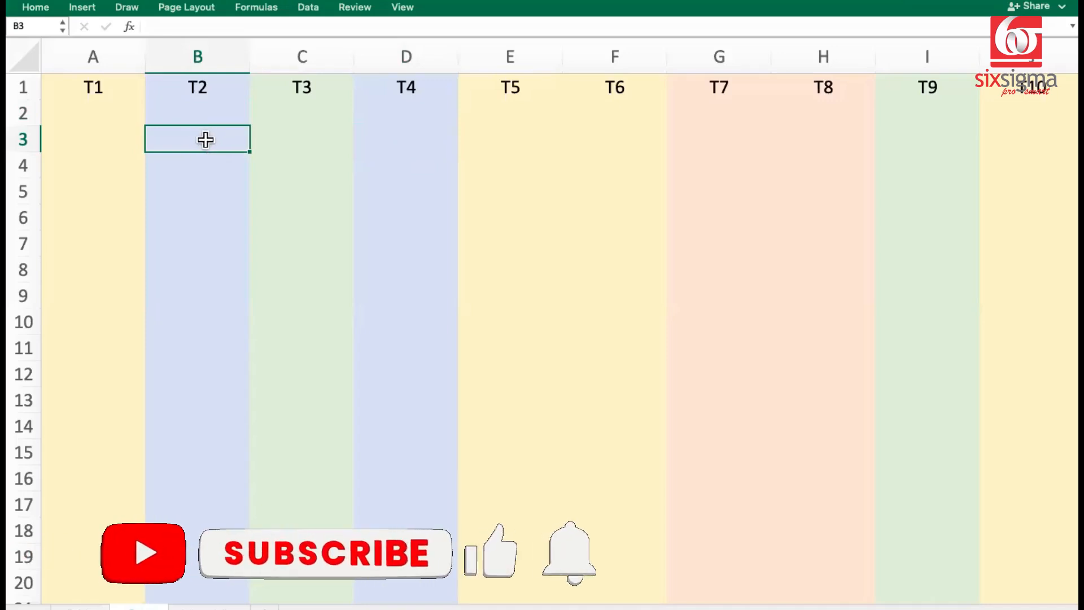
{"action": "left_click", "coordinate": [407, 139]}
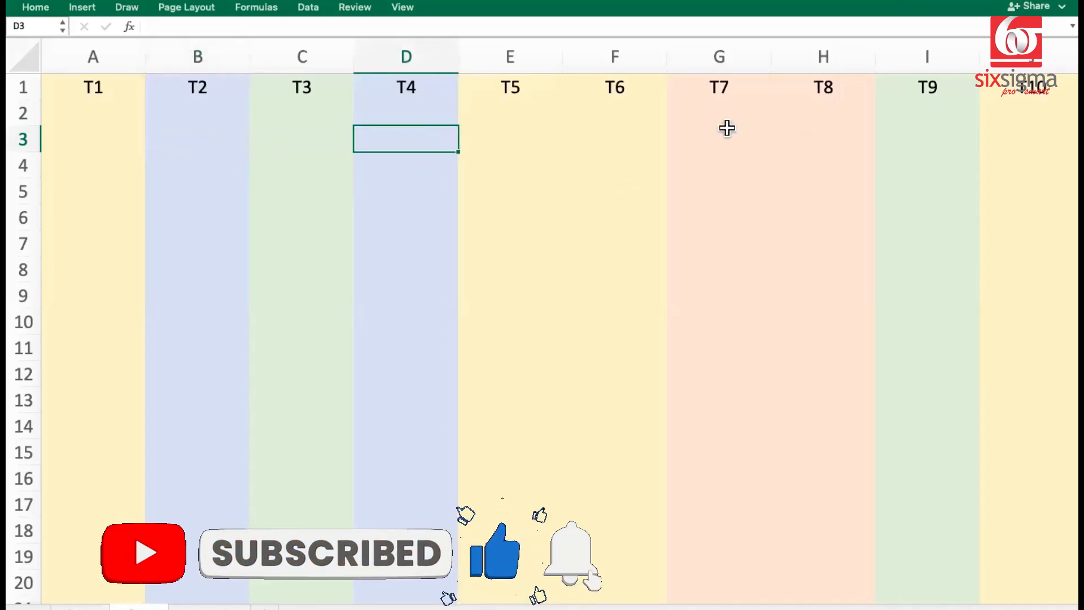
{"action": "left_click", "coordinate": [823, 139]}
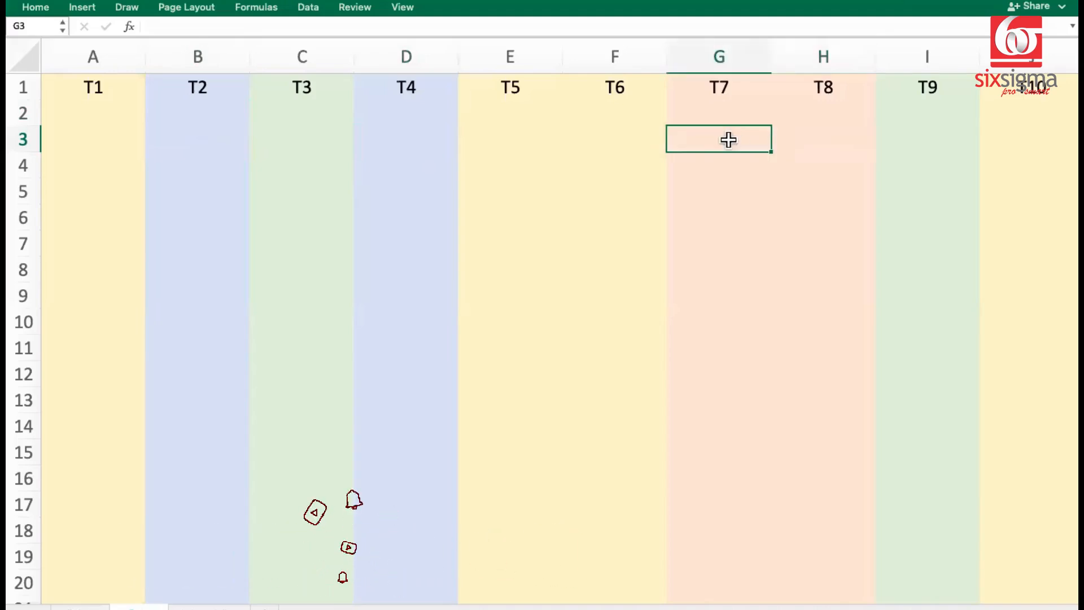
{"action": "left_click", "coordinate": [823, 139]}
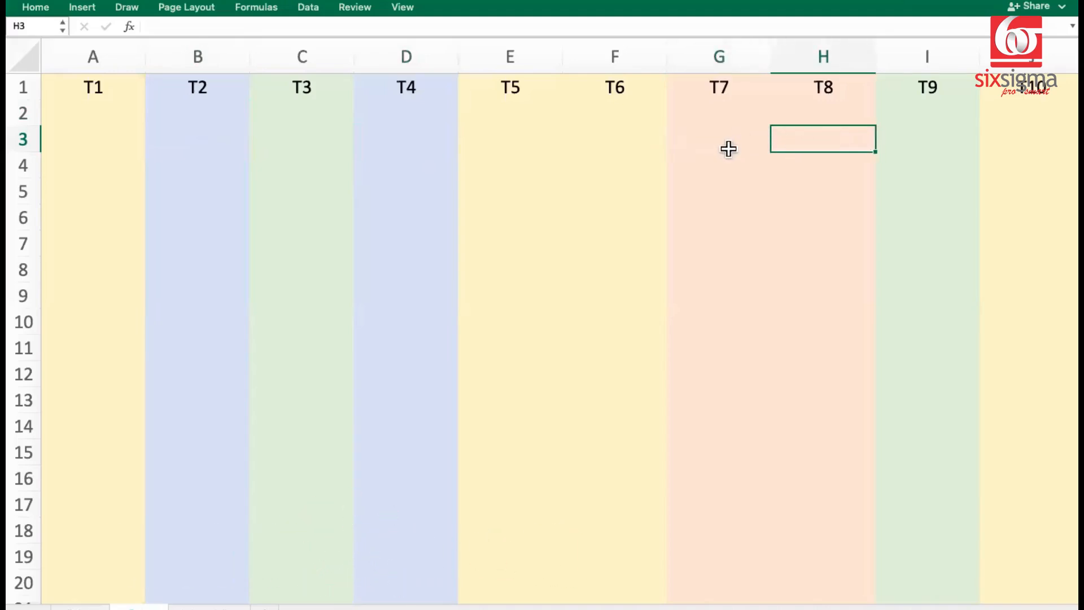
{"action": "left_click", "coordinate": [718, 139]}
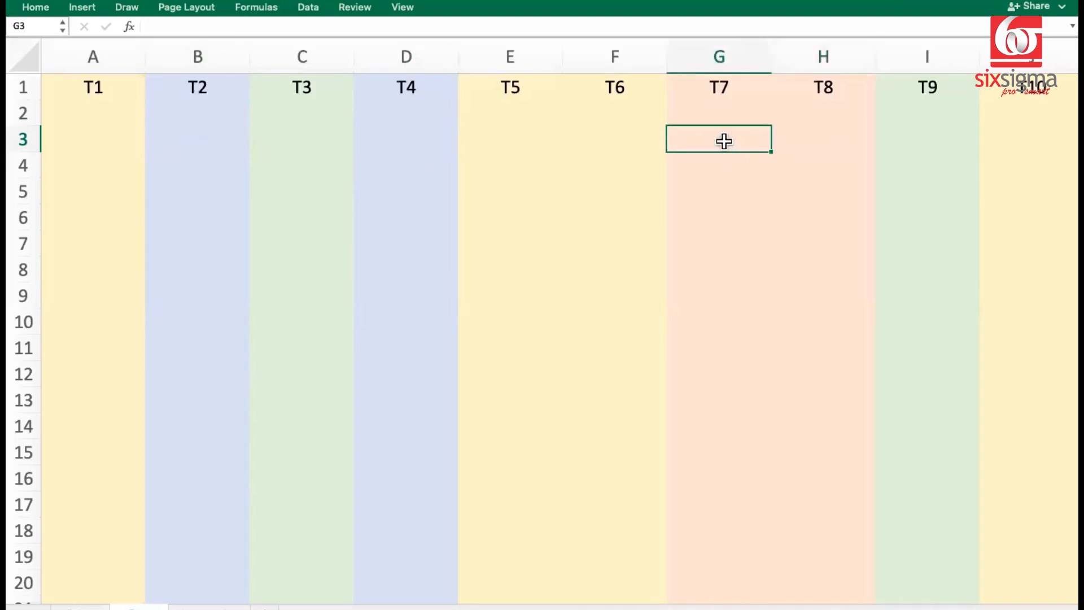
{"action": "left_click", "coordinate": [823, 140]}
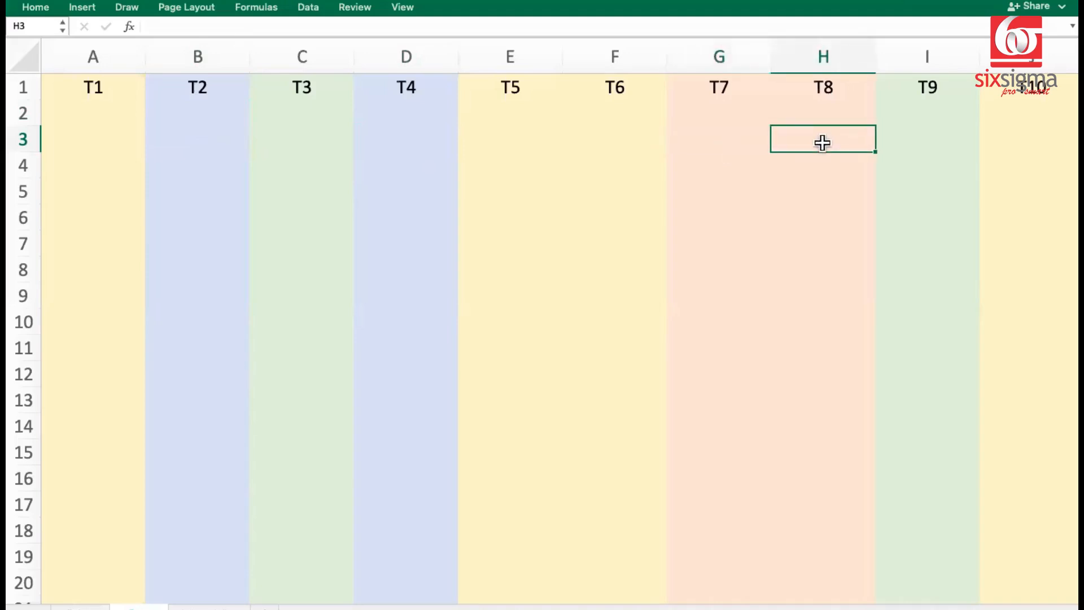
{"action": "mouse_move", "coordinate": [93, 95]}
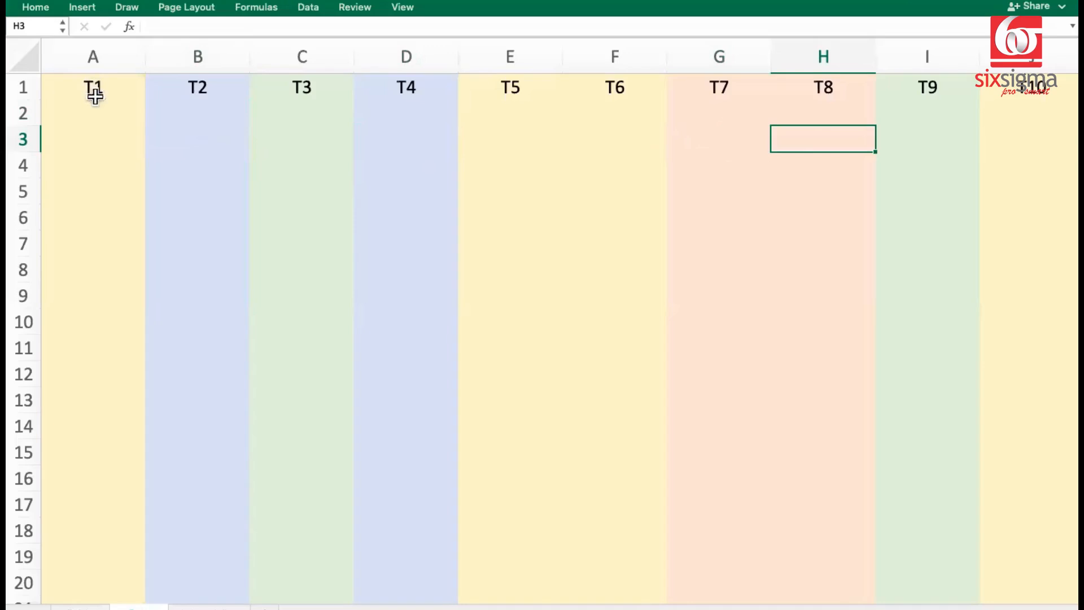
{"action": "mouse_move", "coordinate": [92, 99]}
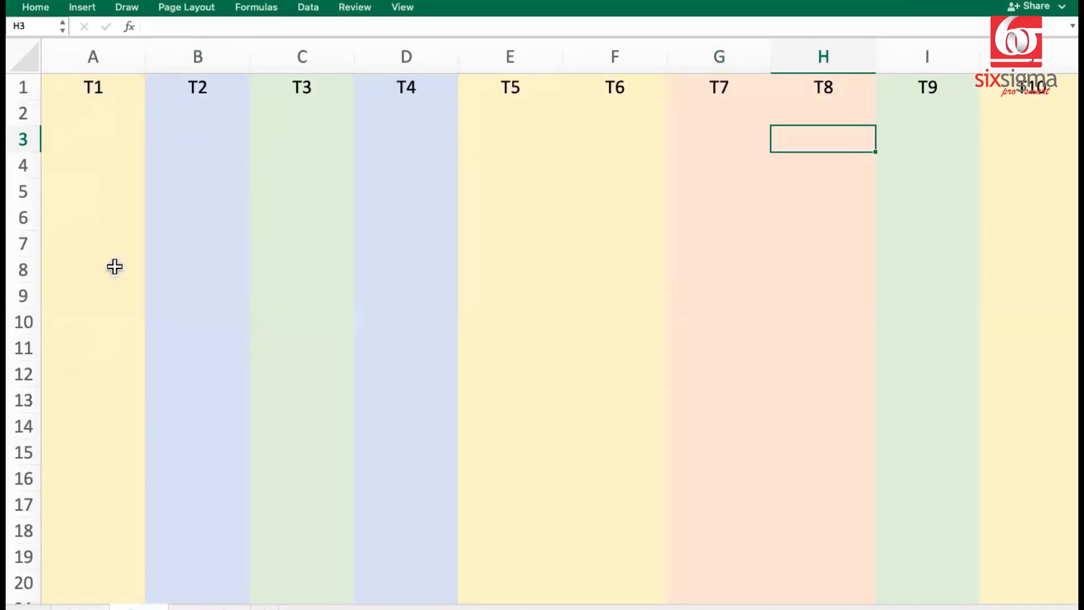
{"action": "mouse_move", "coordinate": [116, 155]}
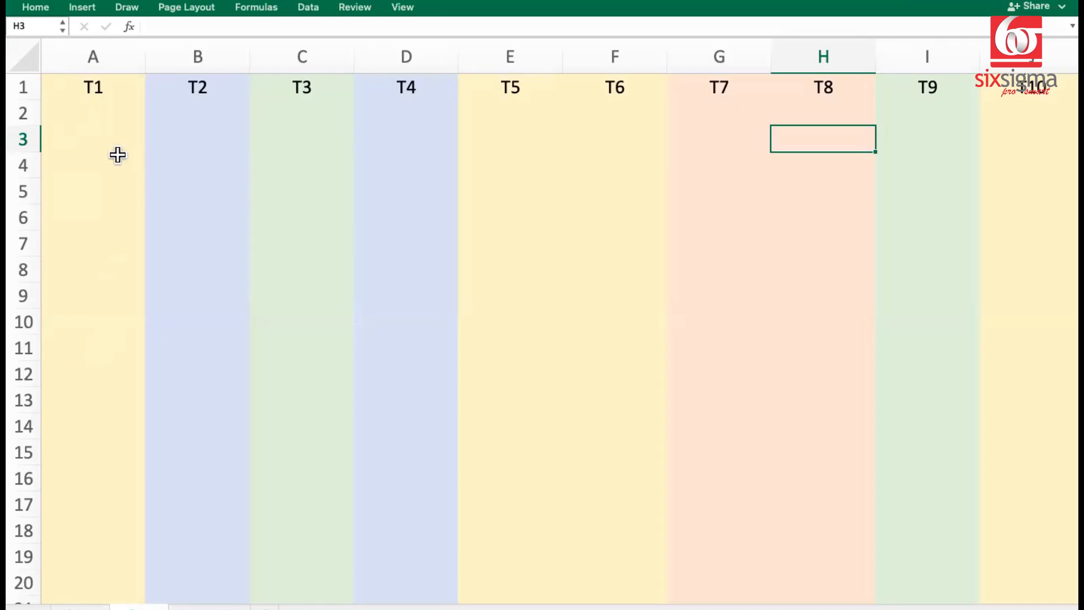
{"action": "mouse_move", "coordinate": [118, 157]}
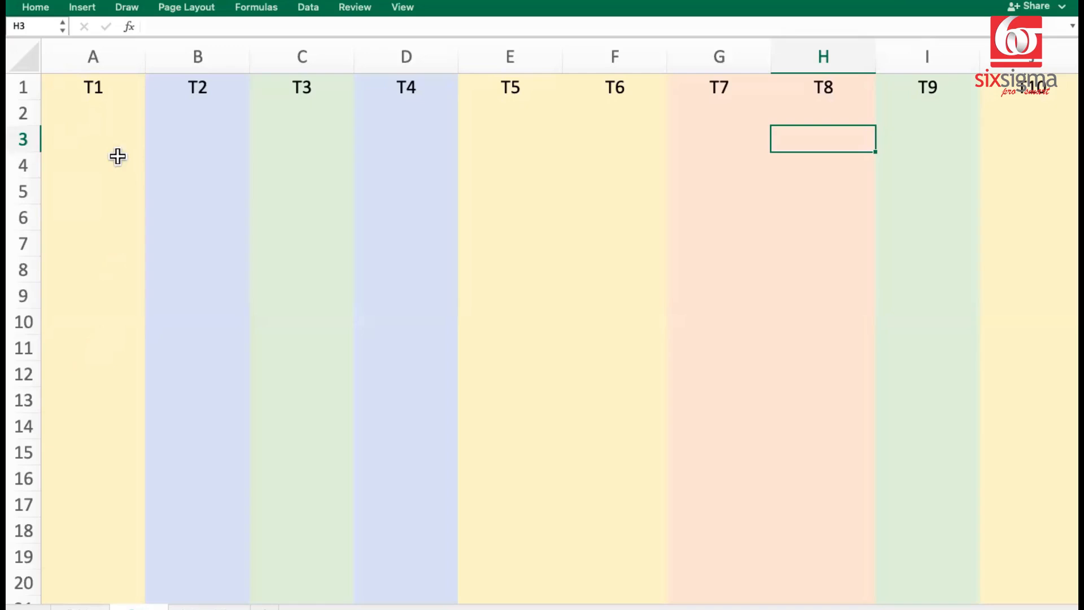
{"action": "mouse_move", "coordinate": [144, 162]}
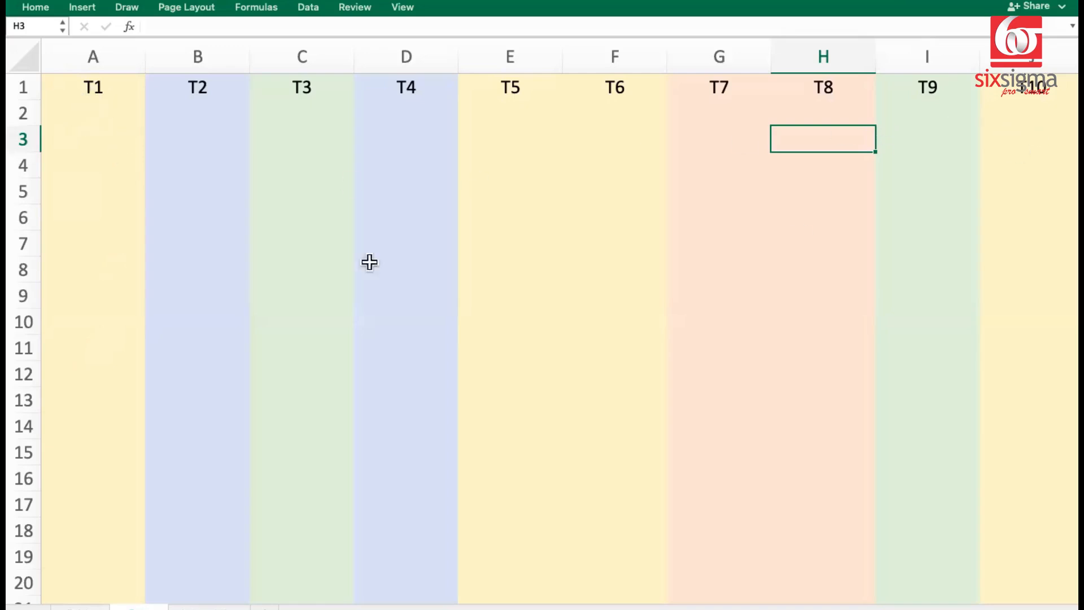
{"action": "mouse_move", "coordinate": [1000, 165]}
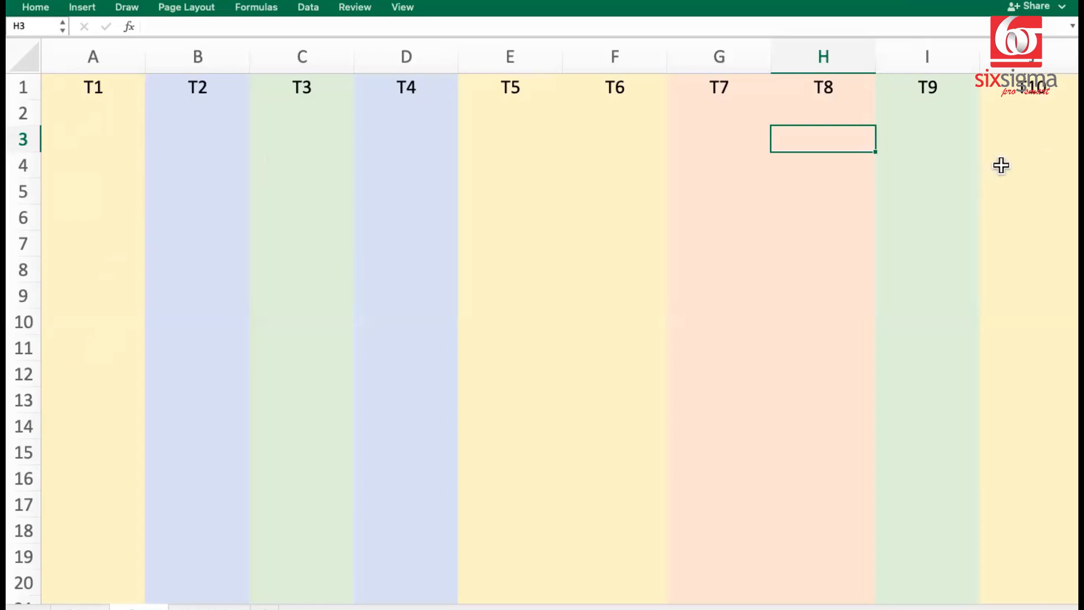
Select another cell, then scroll the sheet right and back left
{"action": "left_click", "coordinate": [93, 87]}
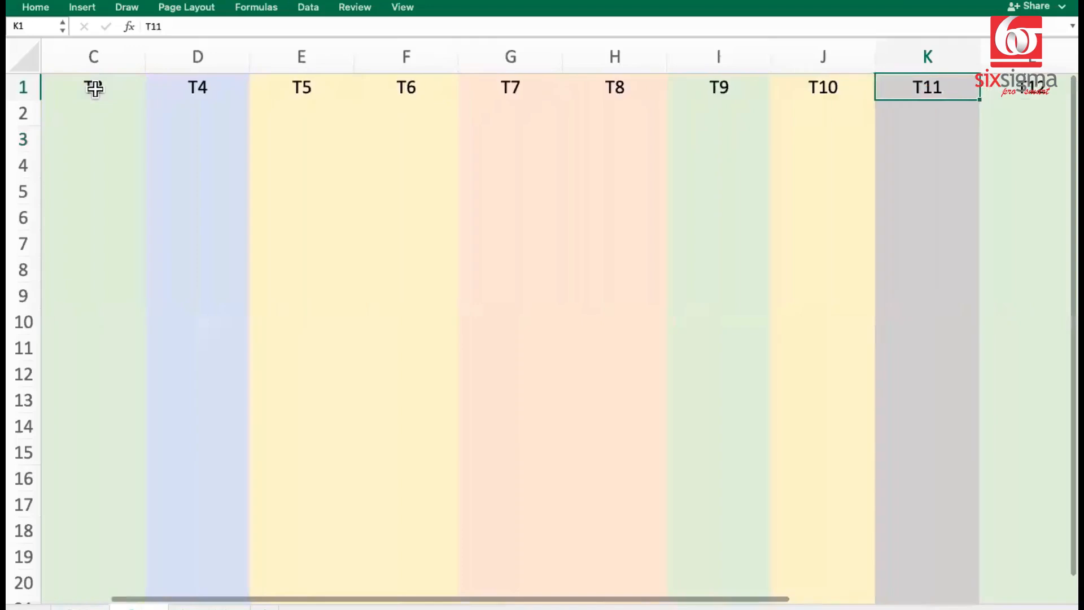
{"action": "scroll", "scroll_direction": "right", "scroll_amount": 3}
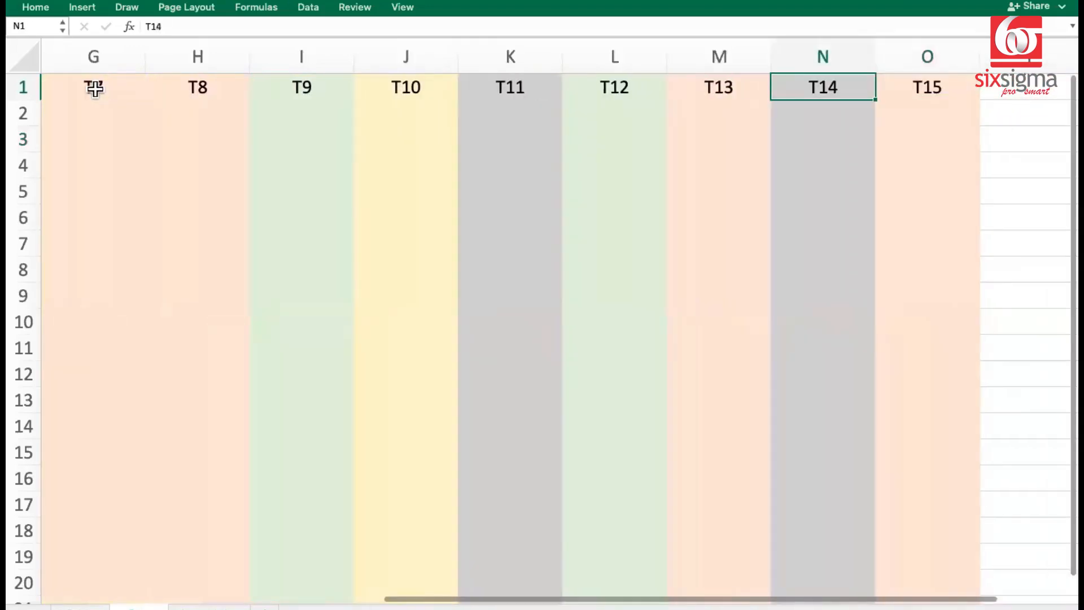
{"action": "scroll", "scroll_direction": "left", "scroll_amount": 3}
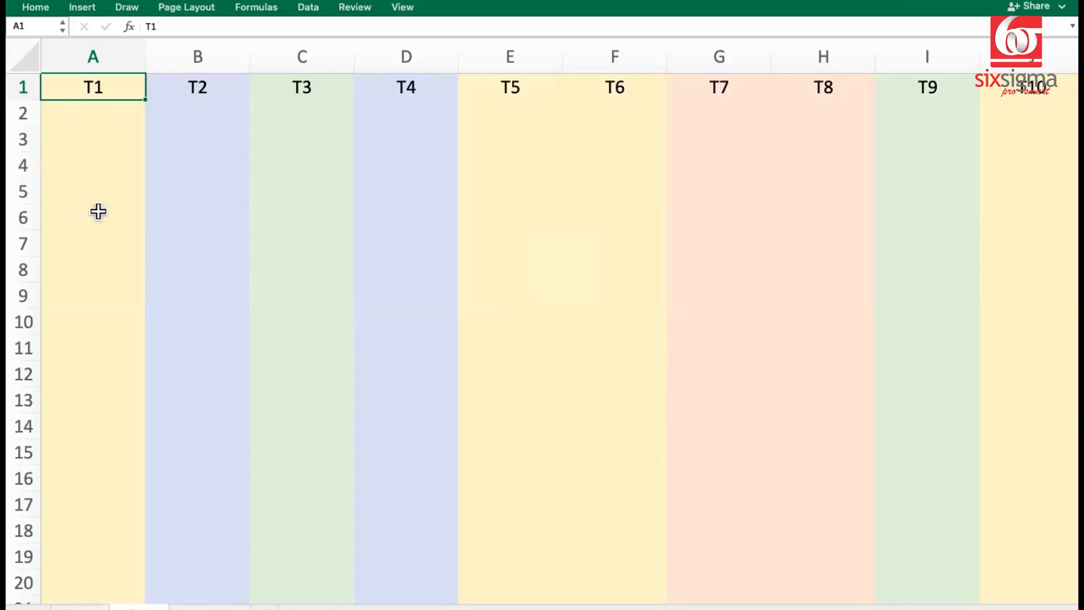
{"action": "mouse_move", "coordinate": [947, 112]}
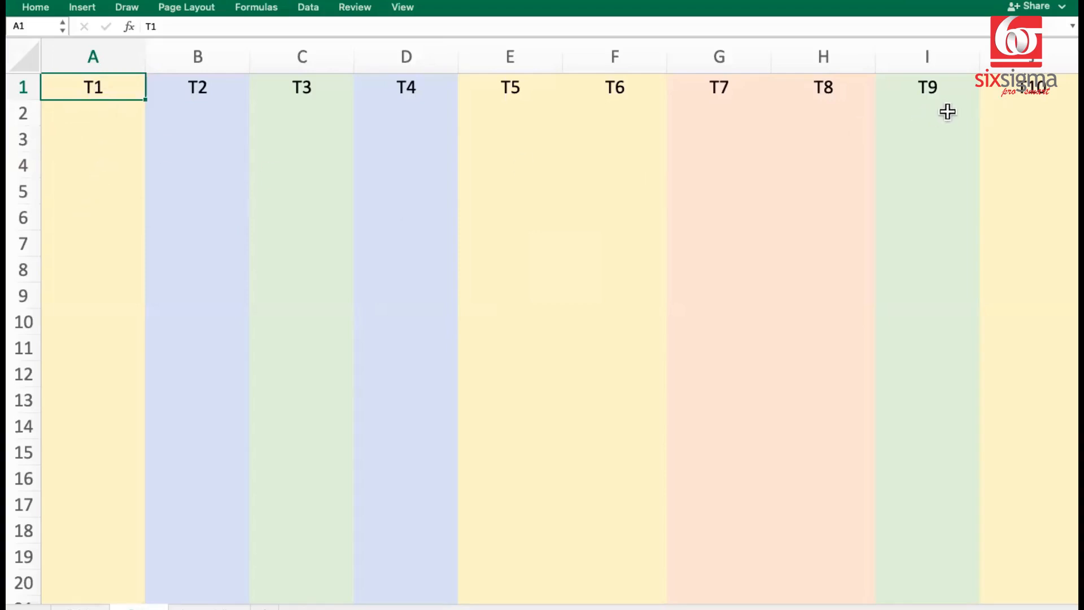
{"action": "mouse_move", "coordinate": [101, 187]}
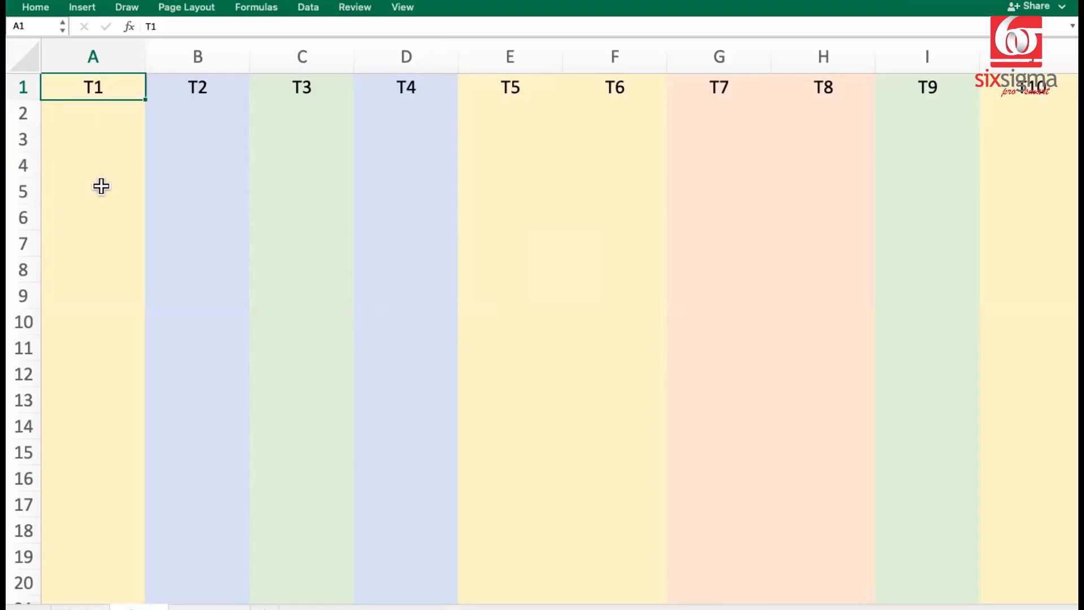
{"action": "mouse_move", "coordinate": [199, 104]}
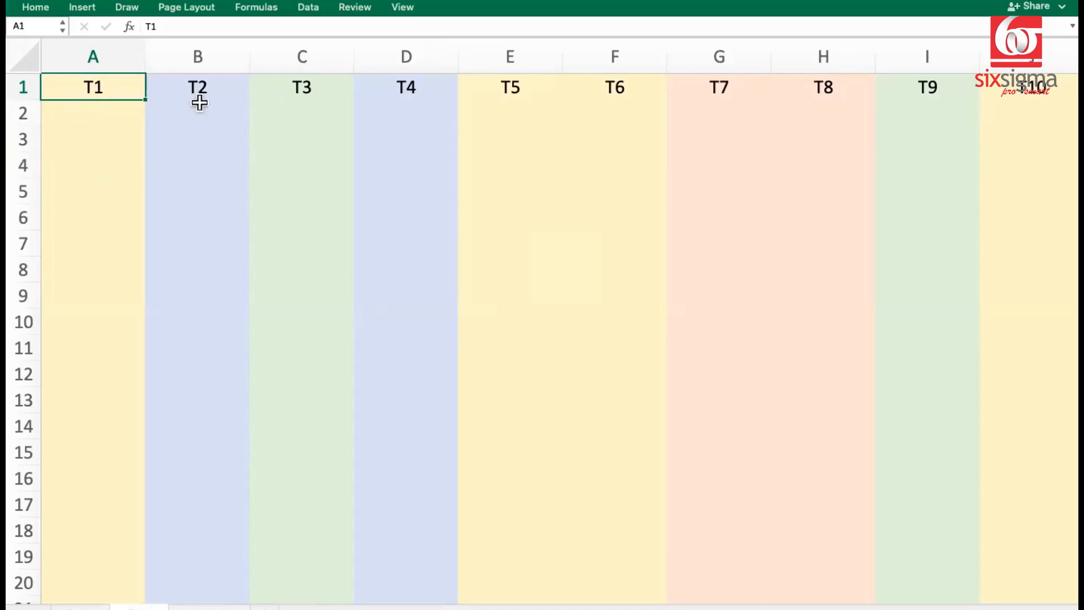
{"action": "mouse_move", "coordinate": [310, 104]}
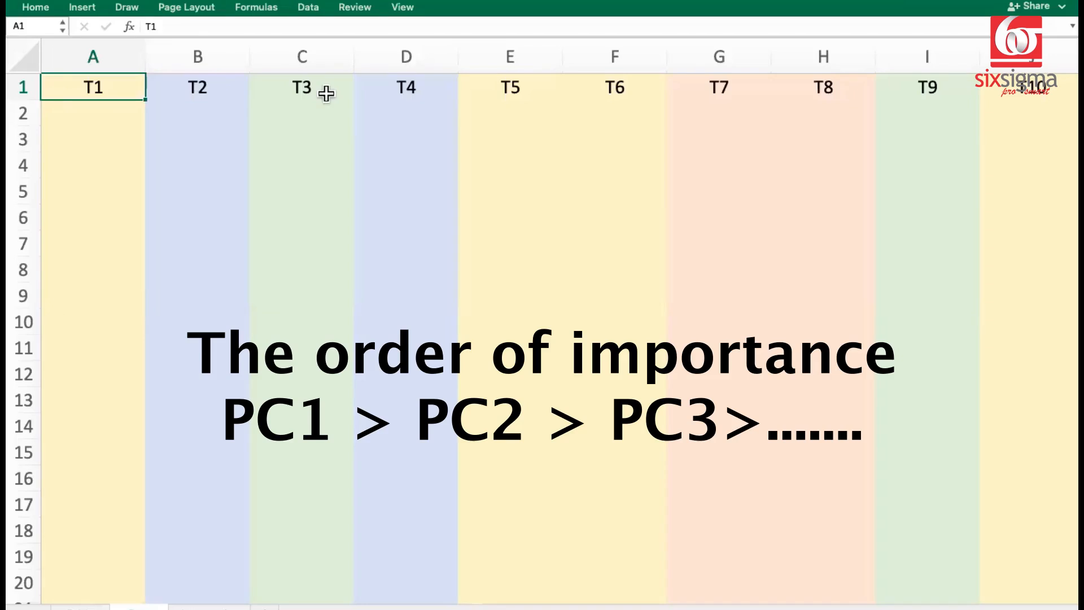
{"action": "mouse_move", "coordinate": [150, 97]}
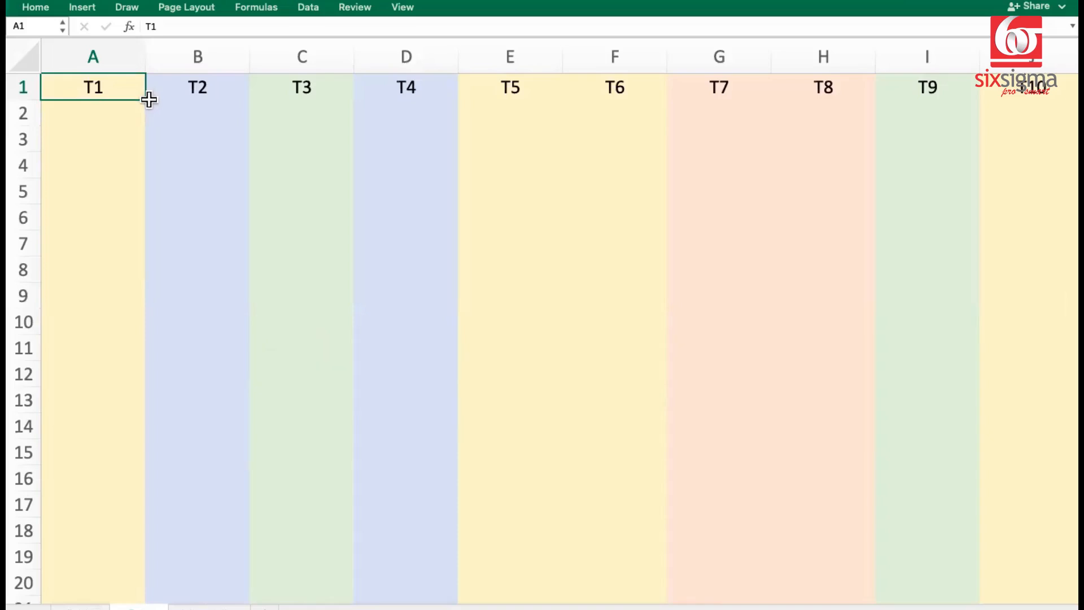
{"action": "mouse_move", "coordinate": [107, 195]}
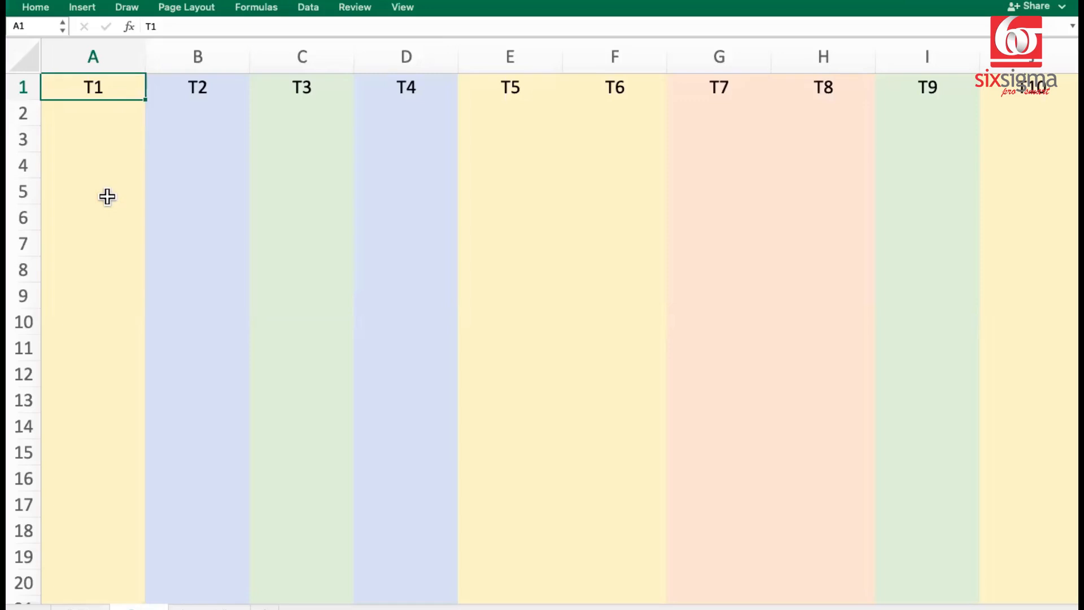
{"action": "mouse_move", "coordinate": [111, 109]}
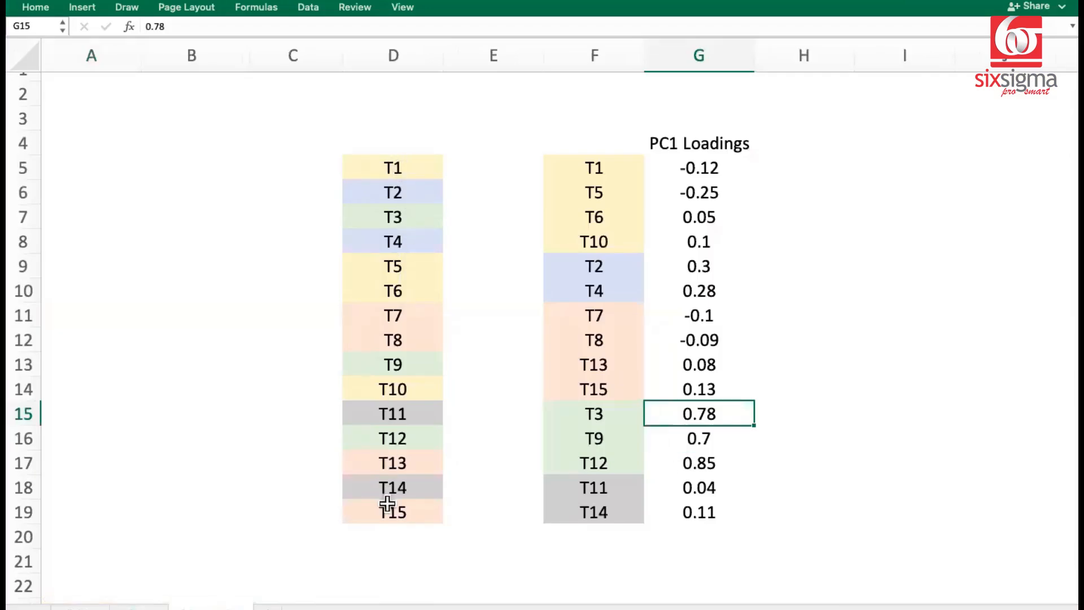
{"action": "mouse_move", "coordinate": [611, 265]}
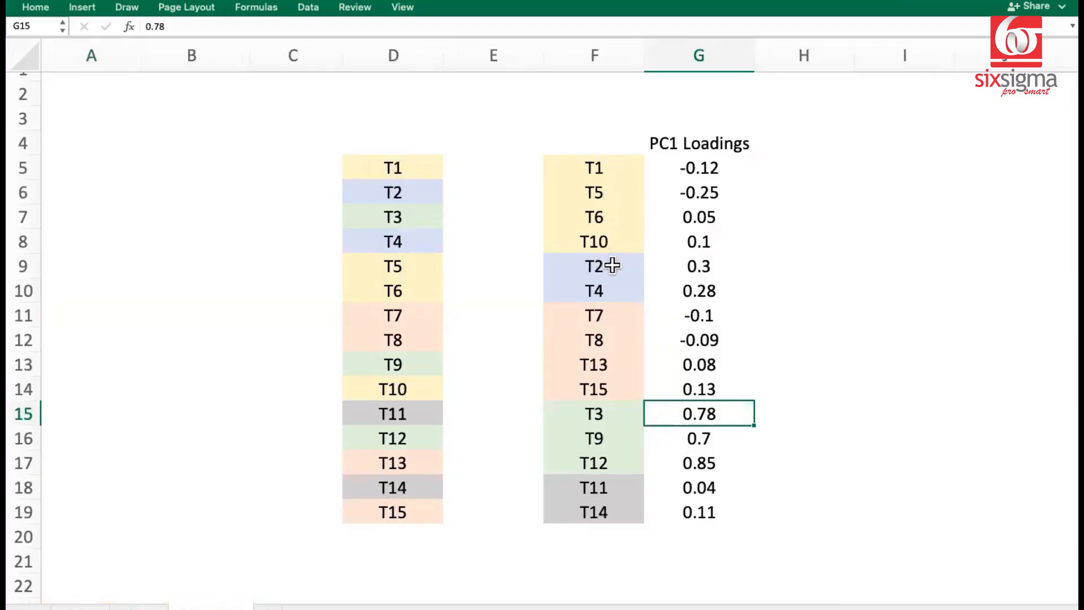
{"action": "mouse_move", "coordinate": [699, 192]}
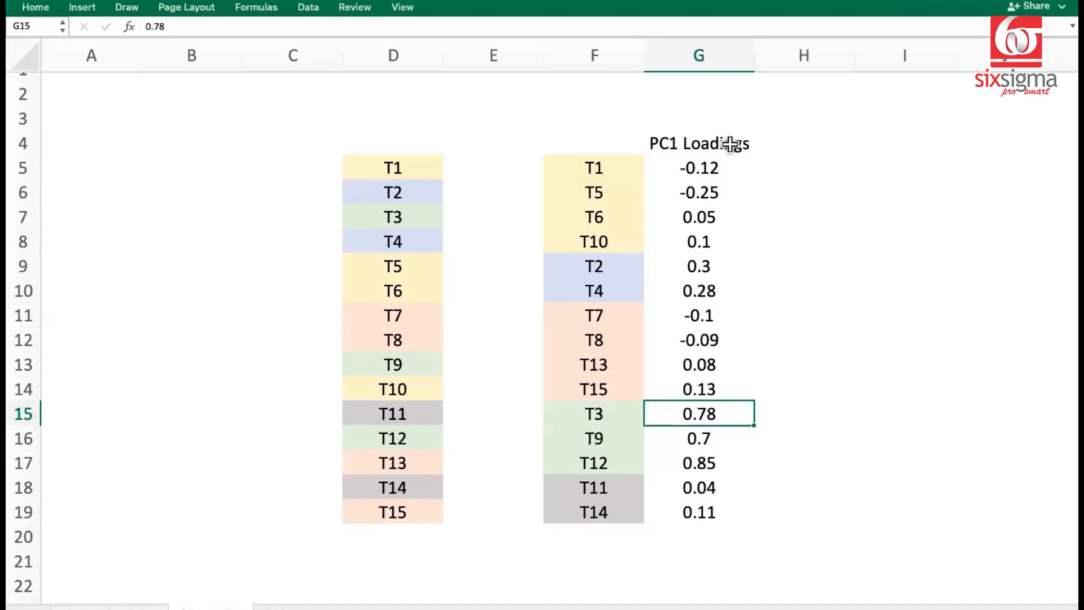
{"action": "mouse_move", "coordinate": [693, 264]}
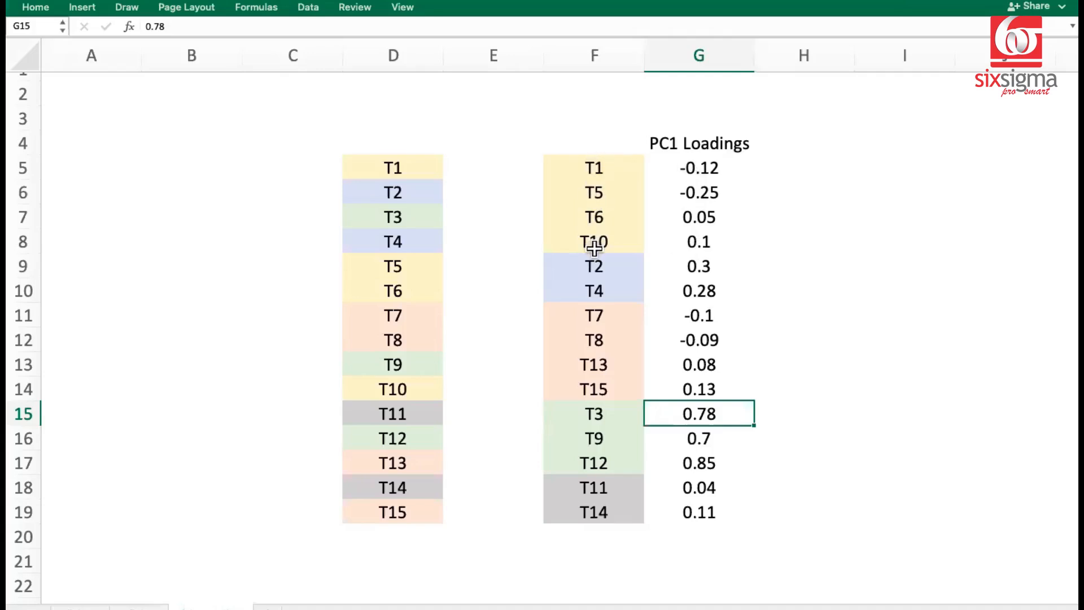
{"action": "mouse_move", "coordinate": [609, 261]}
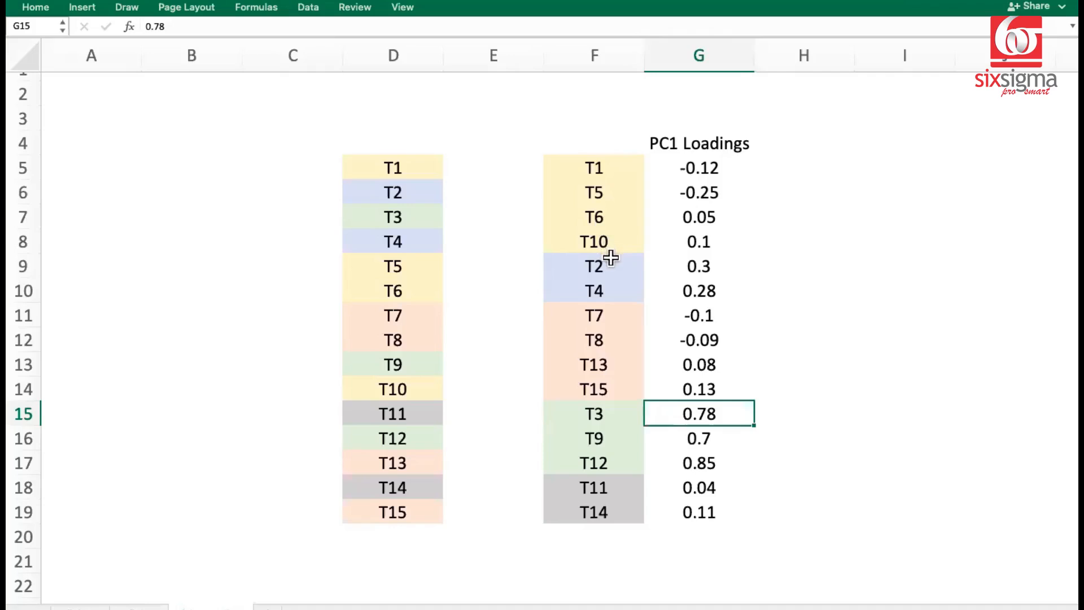
{"action": "mouse_move", "coordinate": [610, 153]}
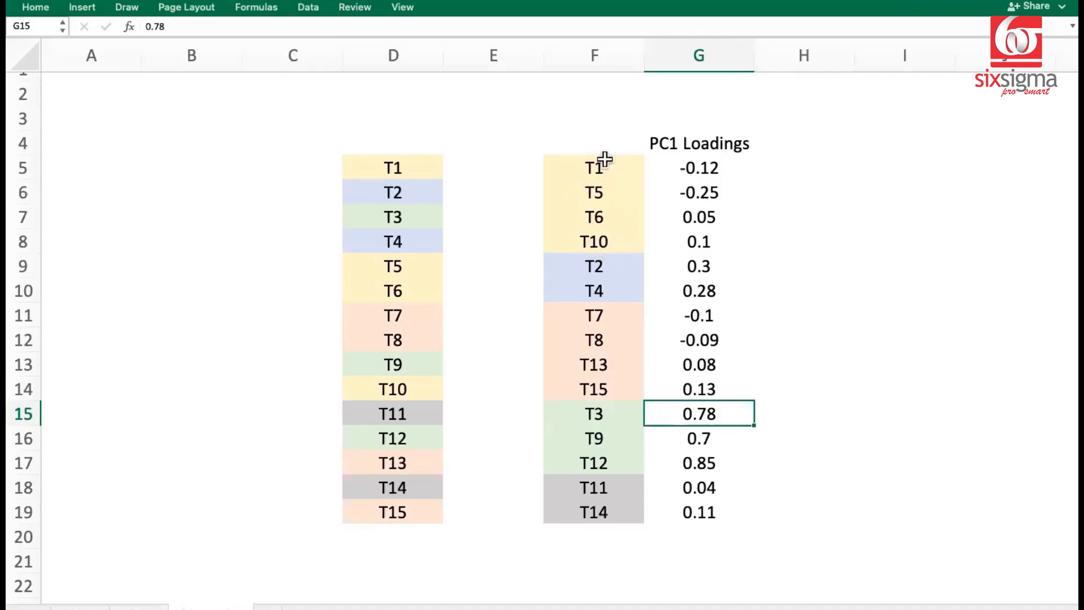
{"action": "mouse_move", "coordinate": [709, 254]}
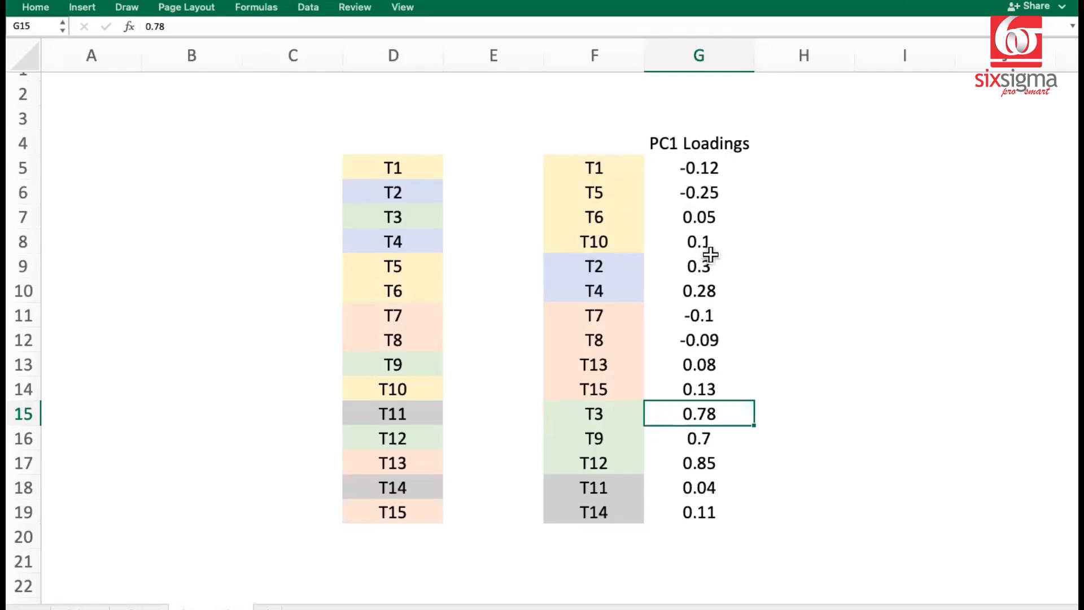
{"action": "mouse_move", "coordinate": [629, 249]}
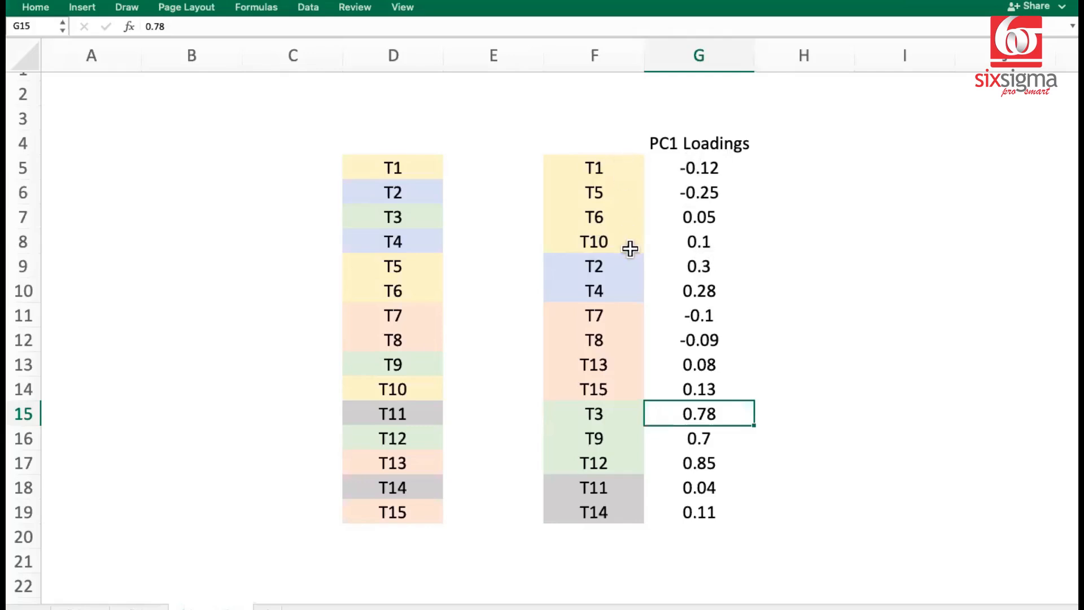
{"action": "mouse_move", "coordinate": [621, 249]}
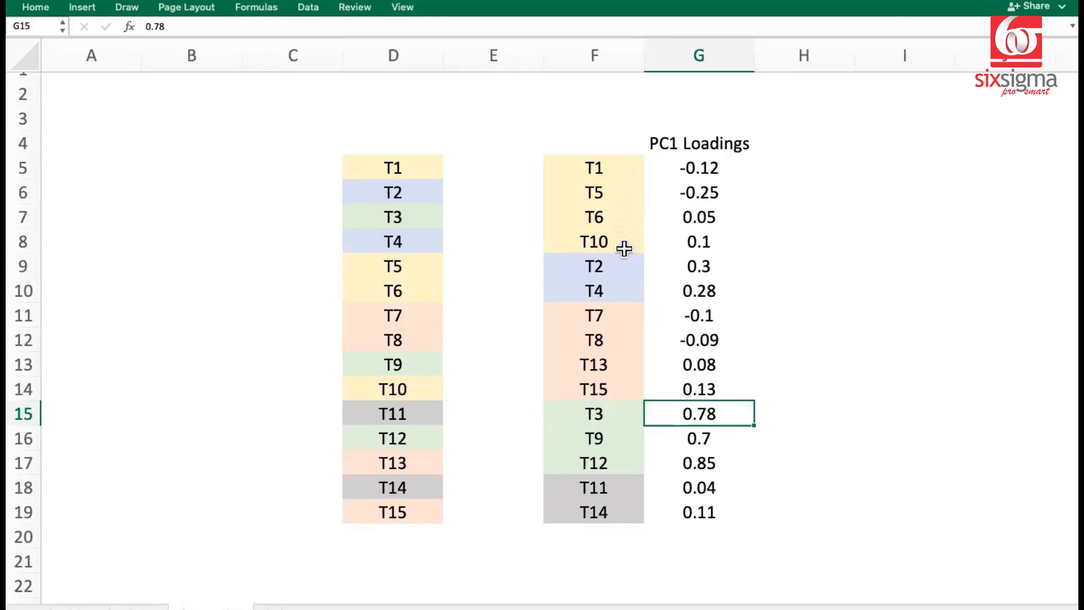
{"action": "mouse_move", "coordinate": [656, 147]}
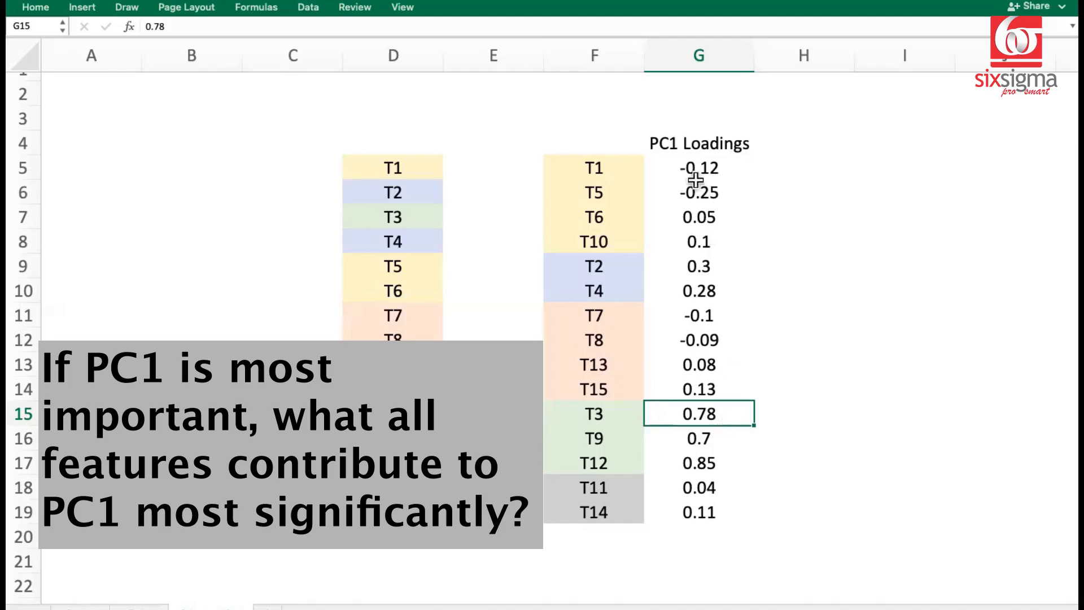
{"action": "mouse_move", "coordinate": [700, 154]}
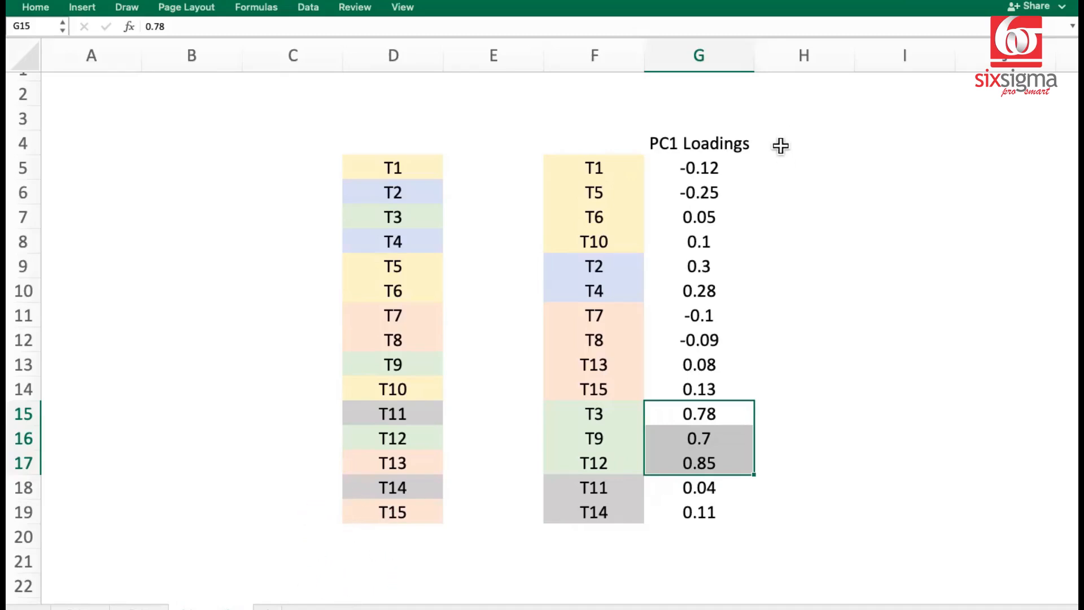
{"action": "mouse_move", "coordinate": [853, 137]}
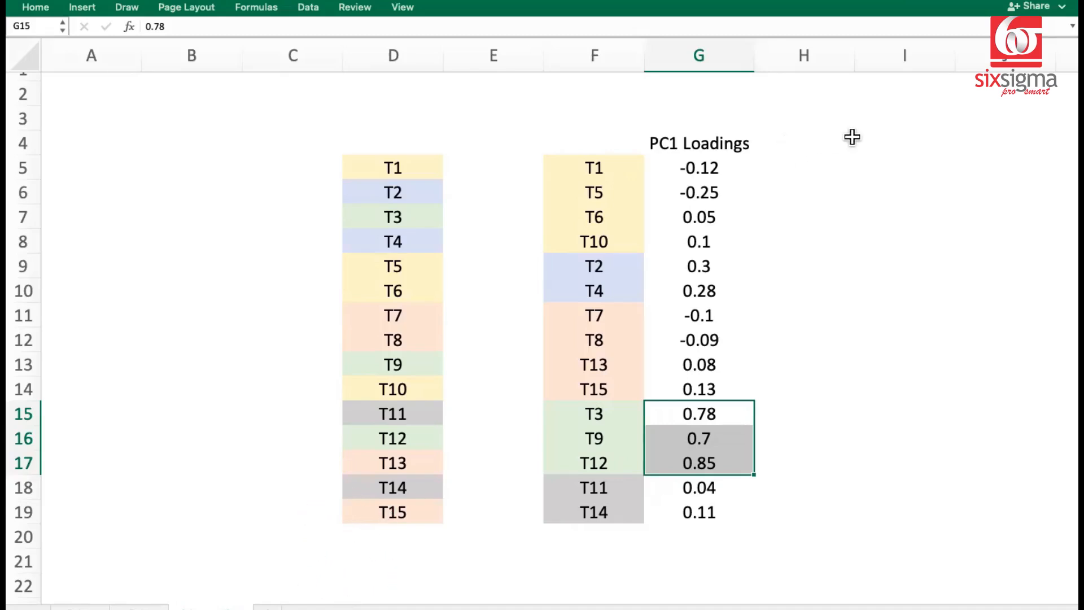
{"action": "mouse_move", "coordinate": [813, 266]}
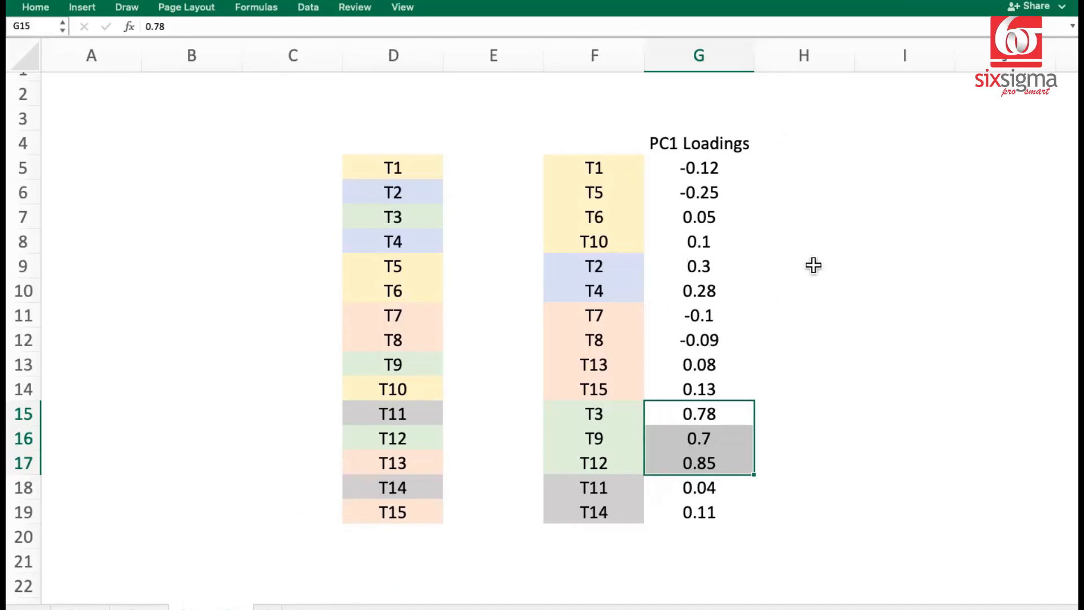
{"action": "mouse_move", "coordinate": [819, 286]}
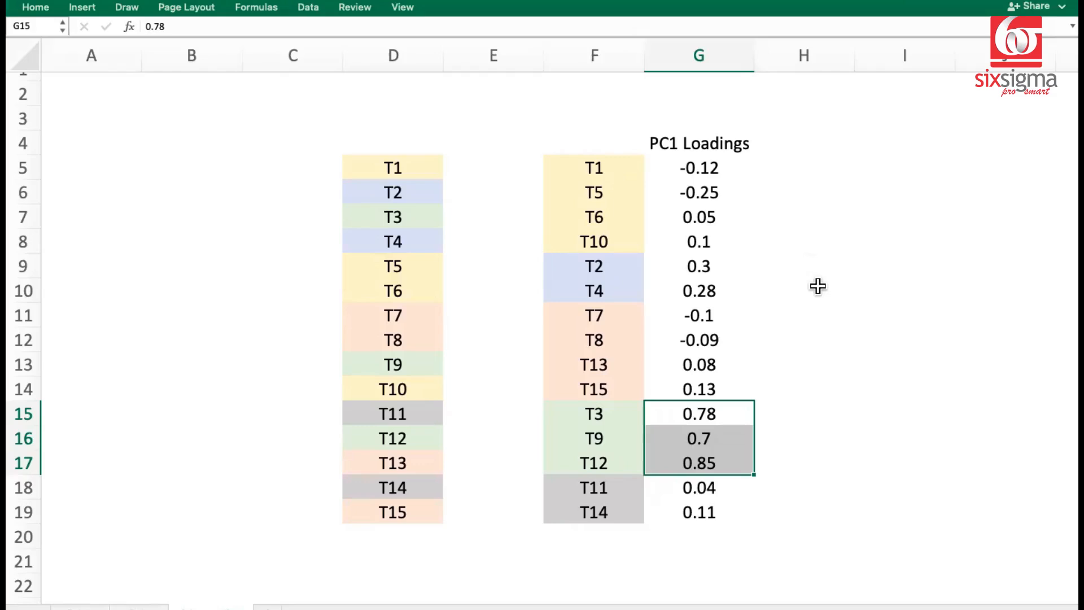
{"action": "mouse_move", "coordinate": [479, 210]}
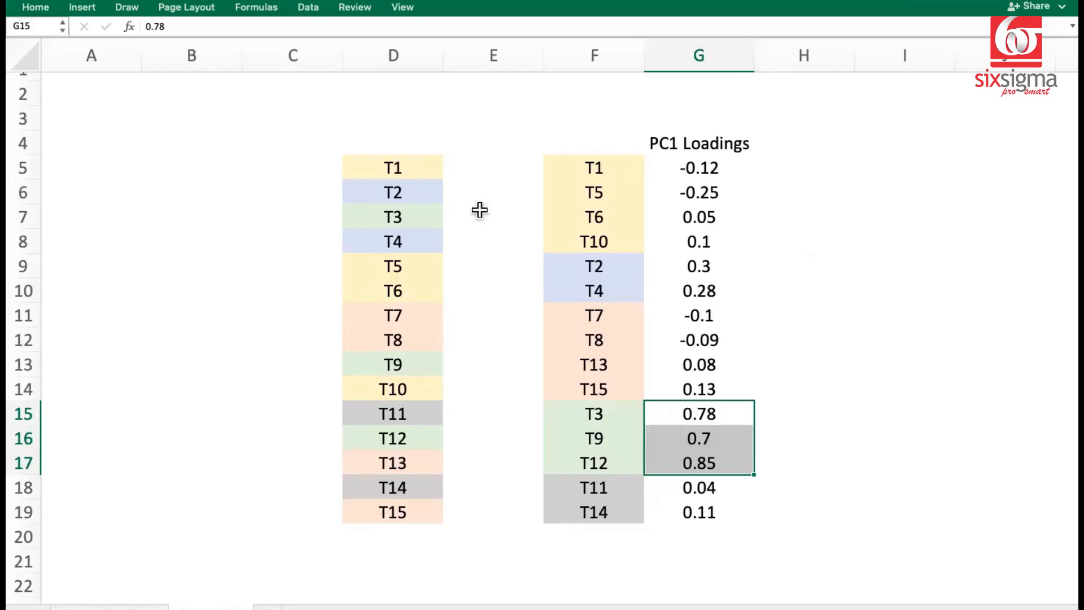
{"action": "mouse_move", "coordinate": [619, 523]}
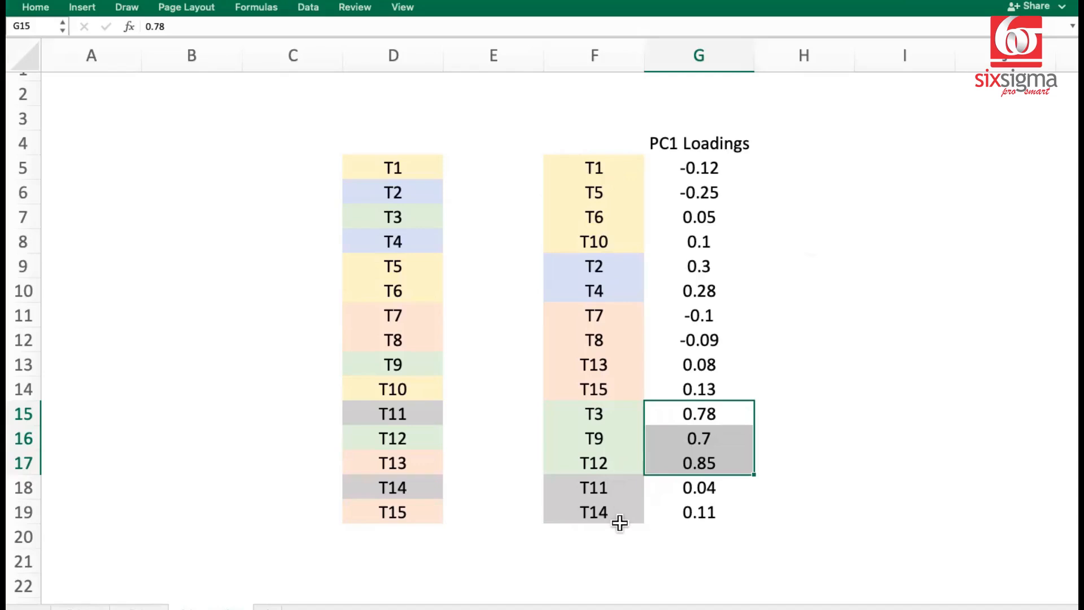
{"action": "mouse_move", "coordinate": [638, 512]}
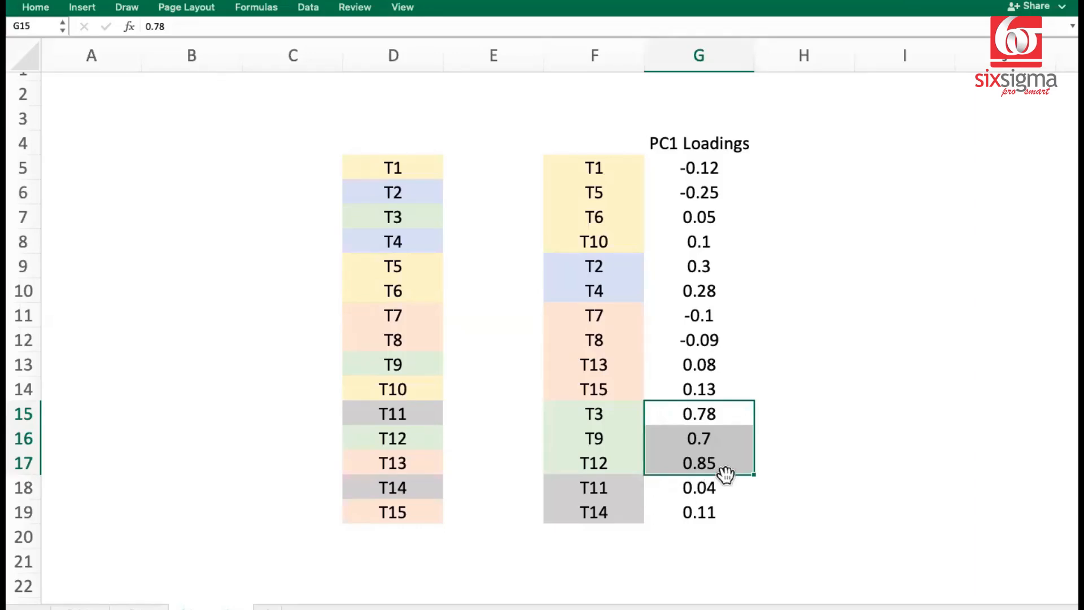
{"action": "mouse_move", "coordinate": [726, 168]}
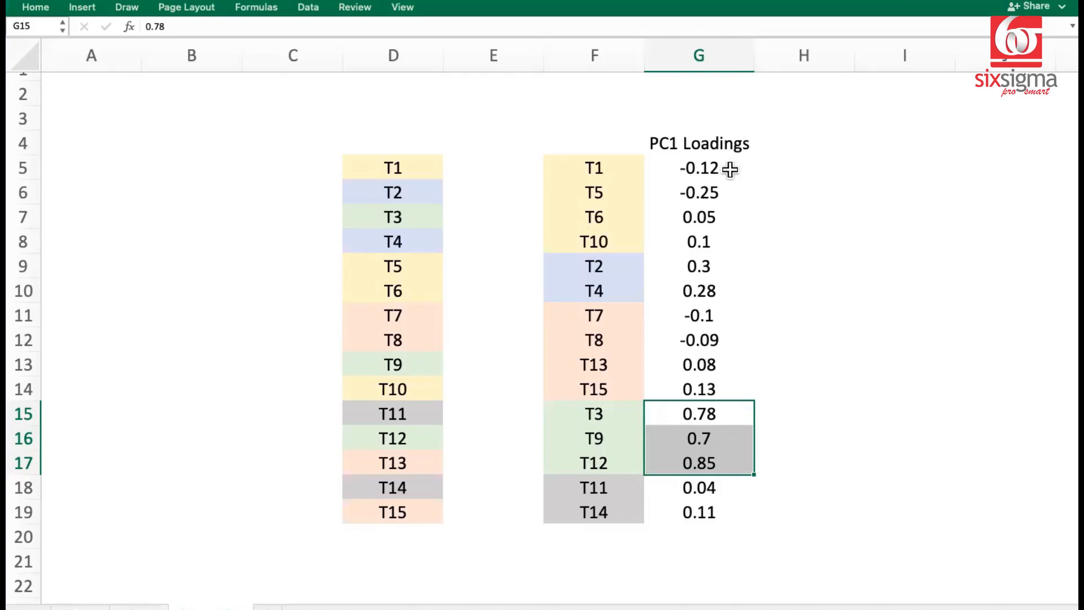
{"action": "mouse_move", "coordinate": [738, 467]}
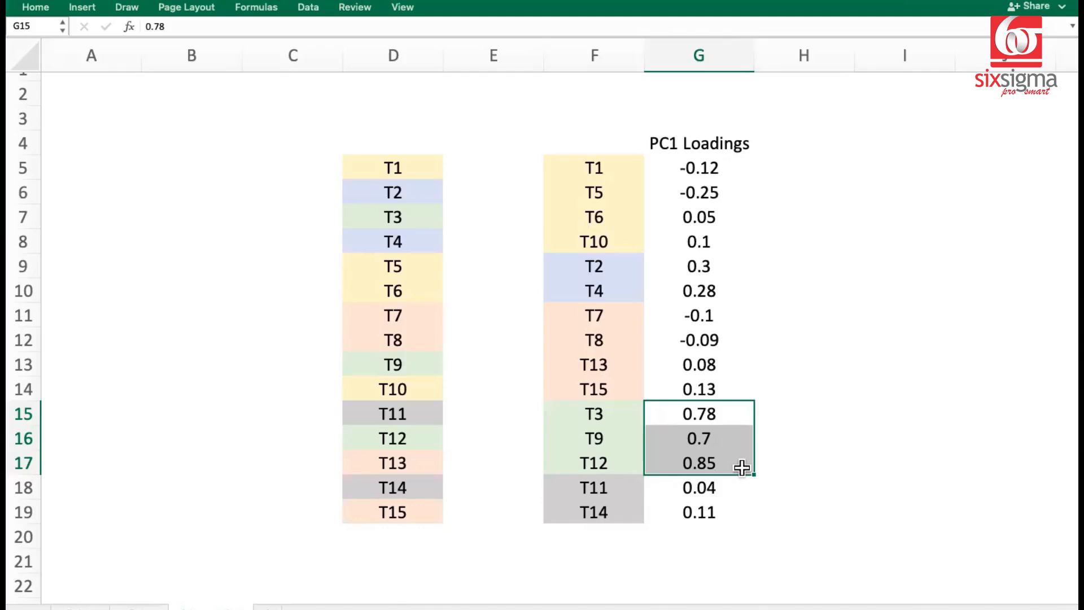
{"action": "mouse_move", "coordinate": [738, 425]}
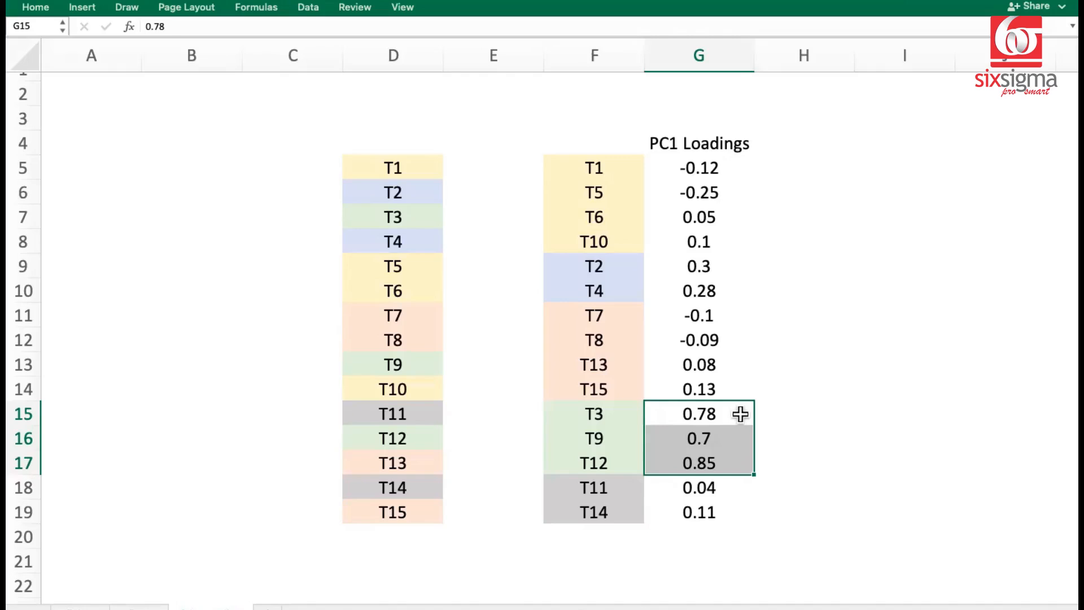
{"action": "mouse_move", "coordinate": [745, 158]}
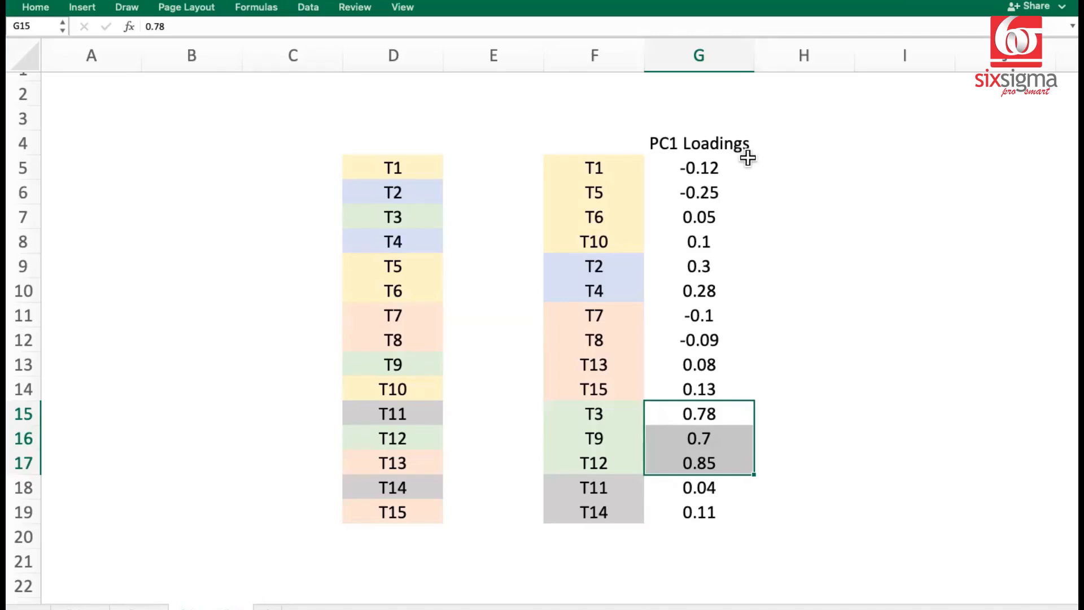
{"action": "mouse_move", "coordinate": [748, 164]}
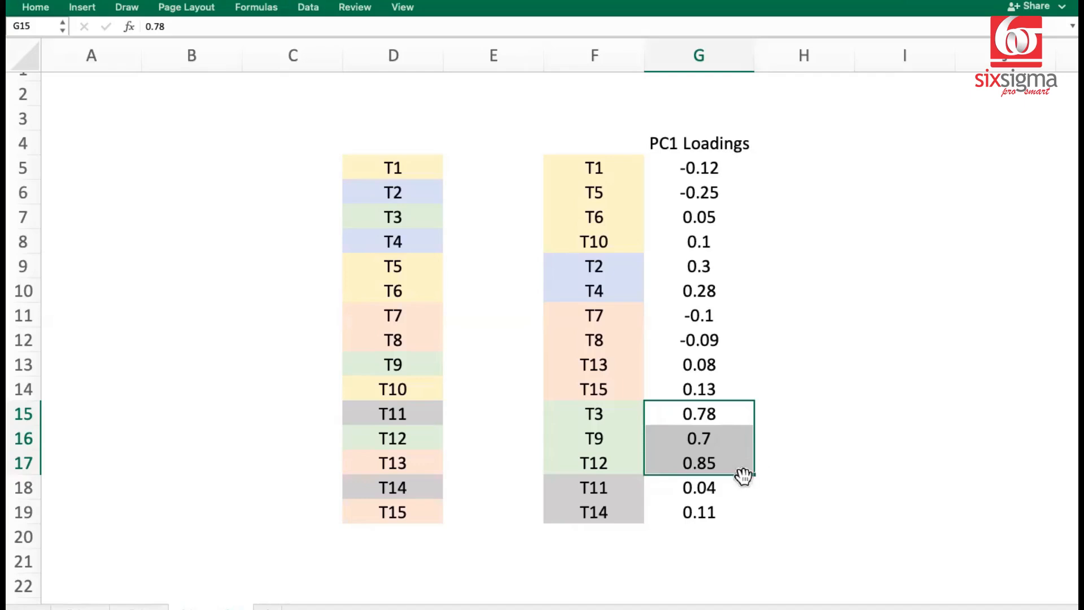
{"action": "mouse_move", "coordinate": [612, 389]}
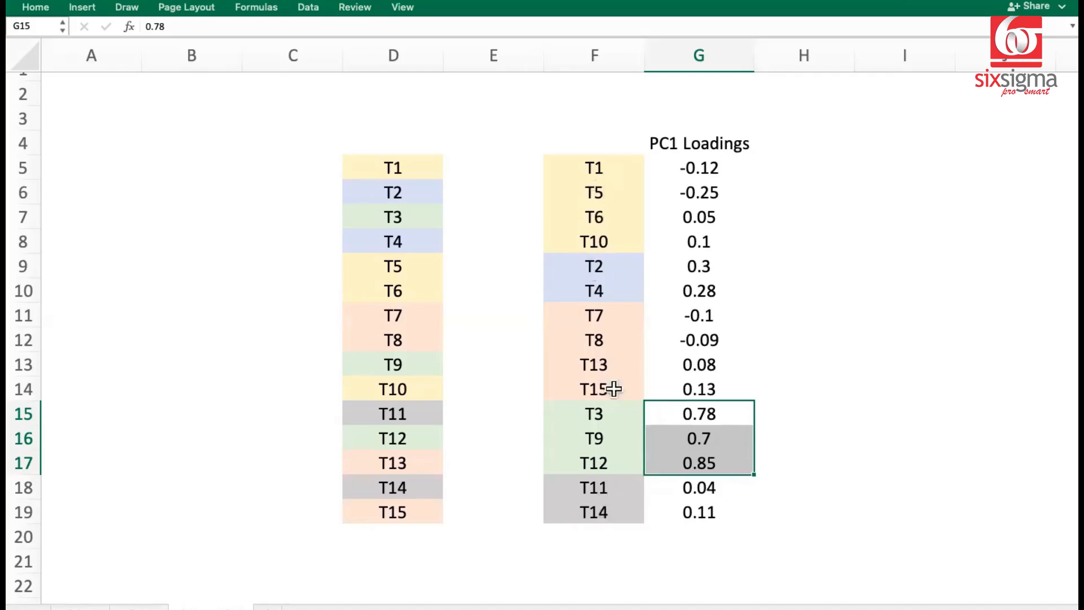
{"action": "mouse_move", "coordinate": [680, 418]}
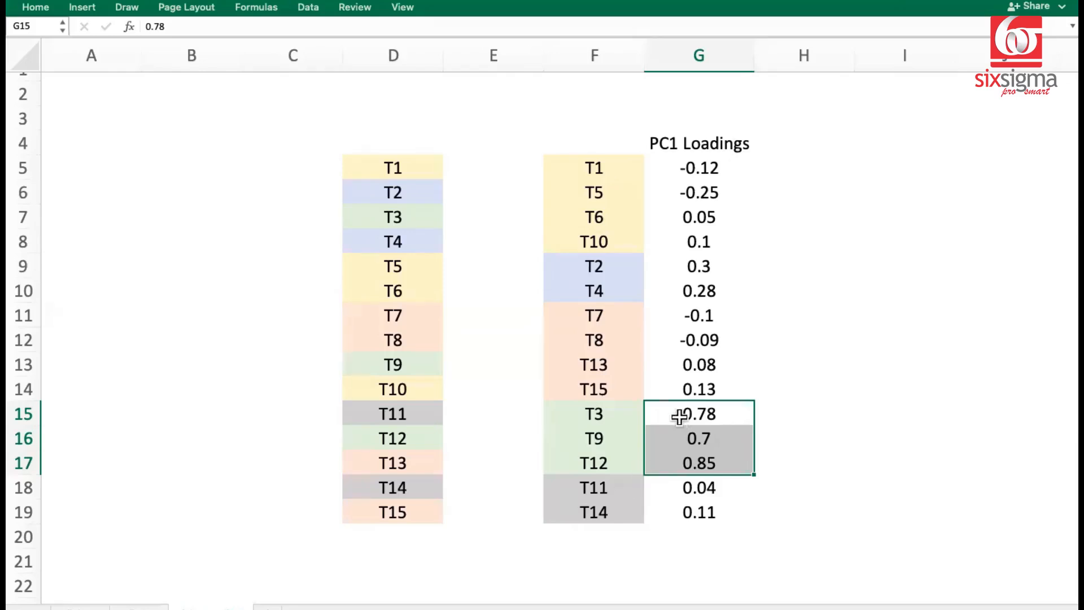
{"action": "mouse_move", "coordinate": [797, 129]}
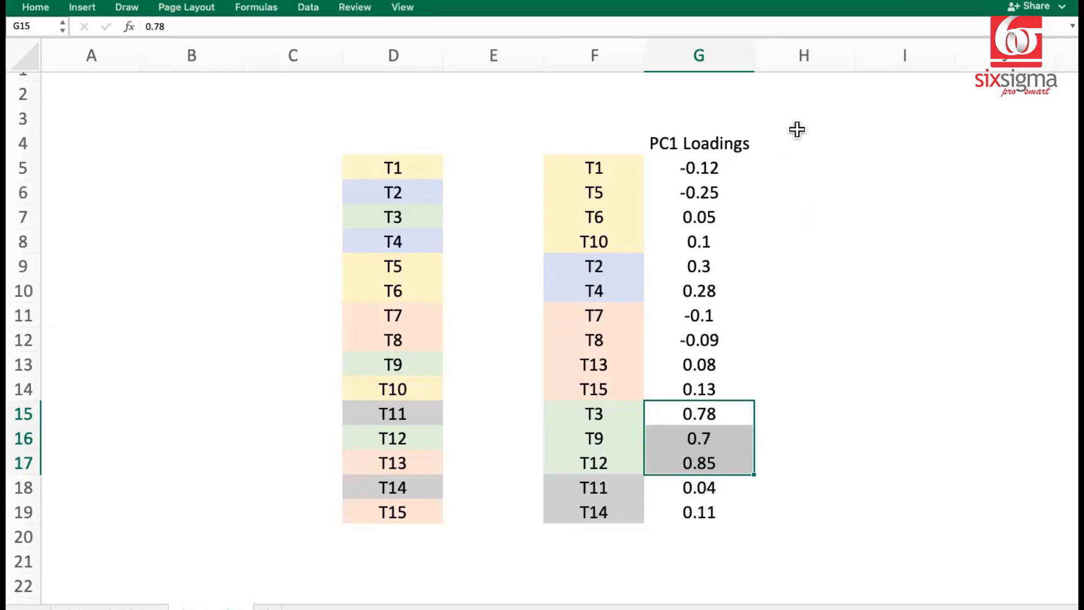
{"action": "mouse_move", "coordinate": [613, 300]}
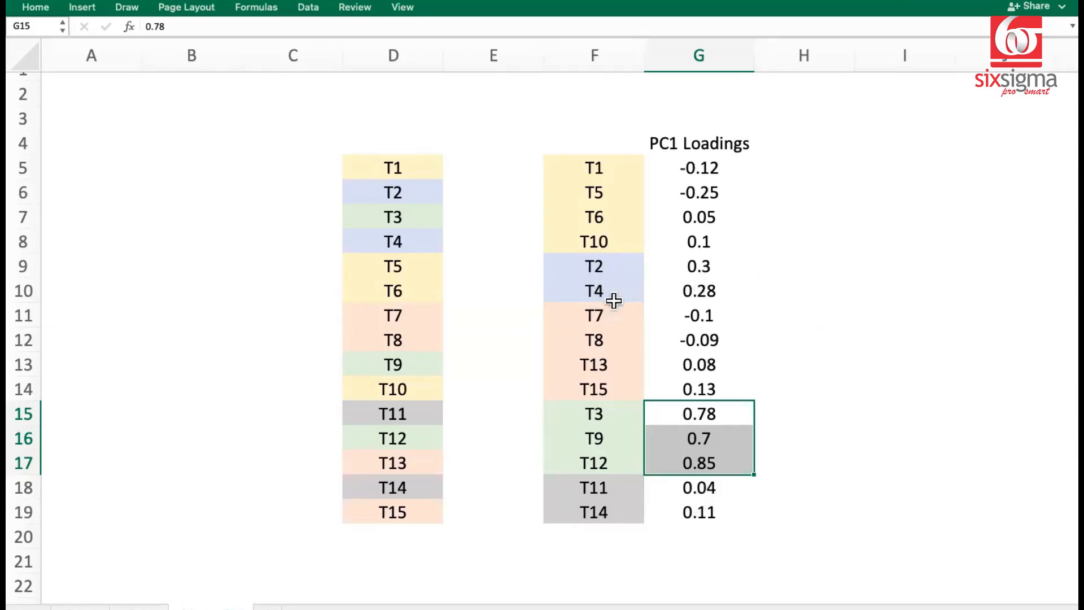